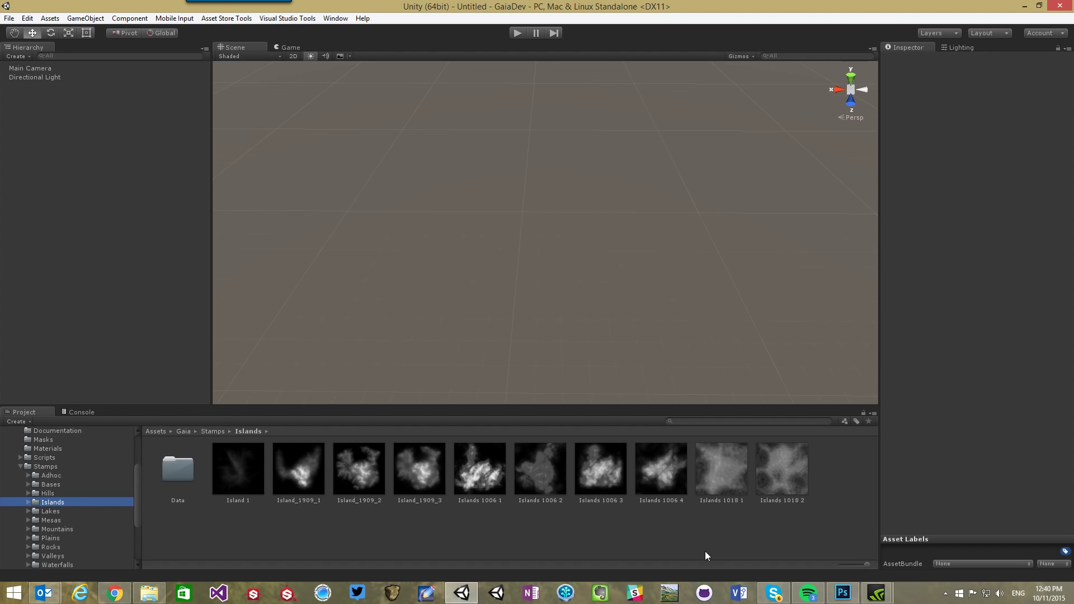
mouse_move(712, 476)
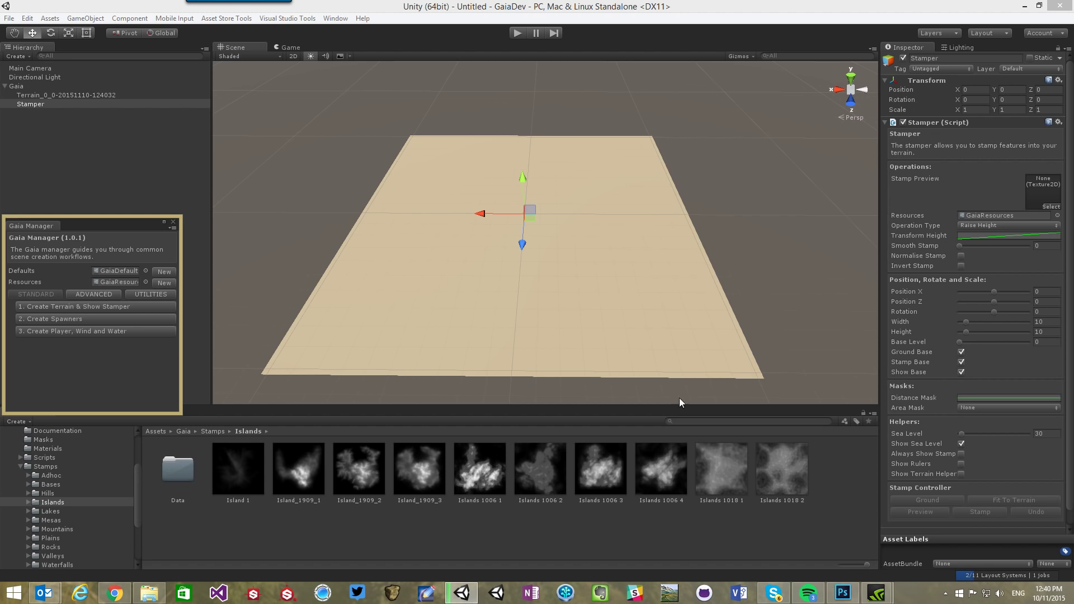
Select the newly created Terrain object to inspect it
left_click(1052, 58)
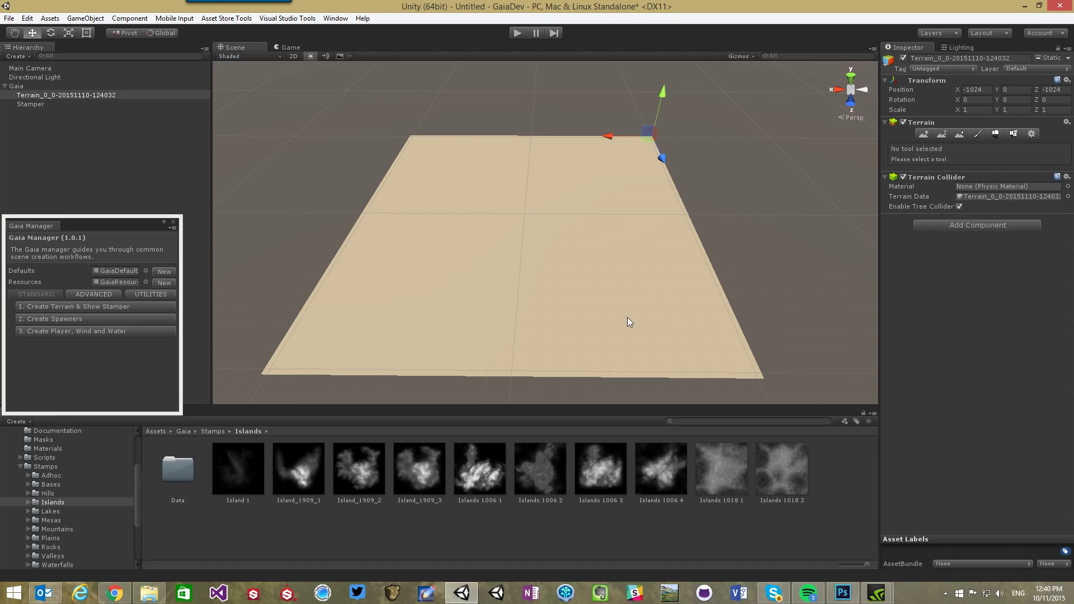
Configure the Stamper with an Islands stamp, width 20, height 3.3 and Ground Base off
left_click(30, 104)
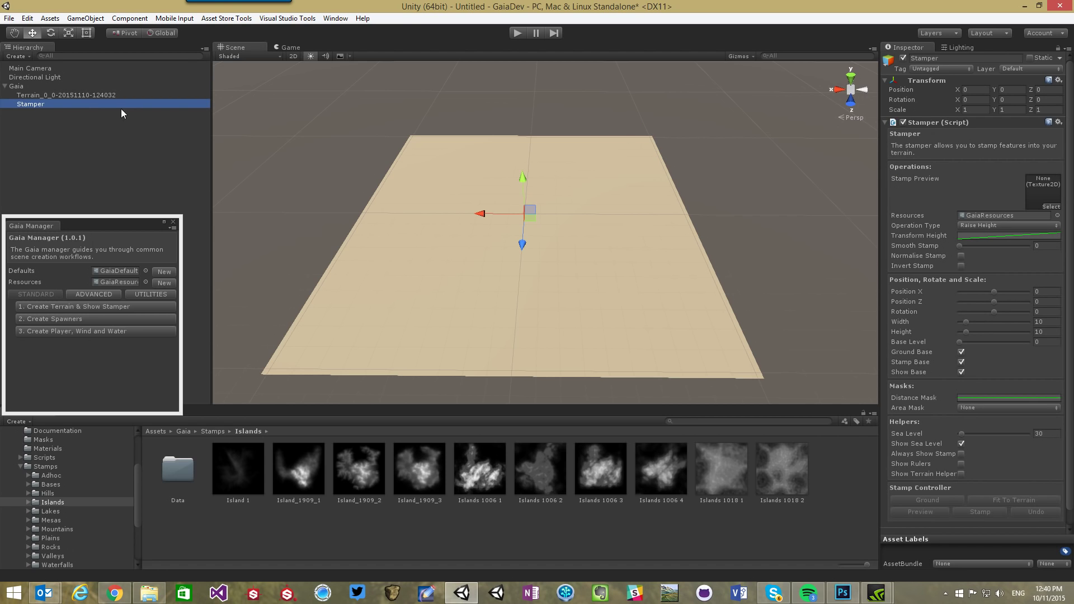
mouse_move(440, 456)
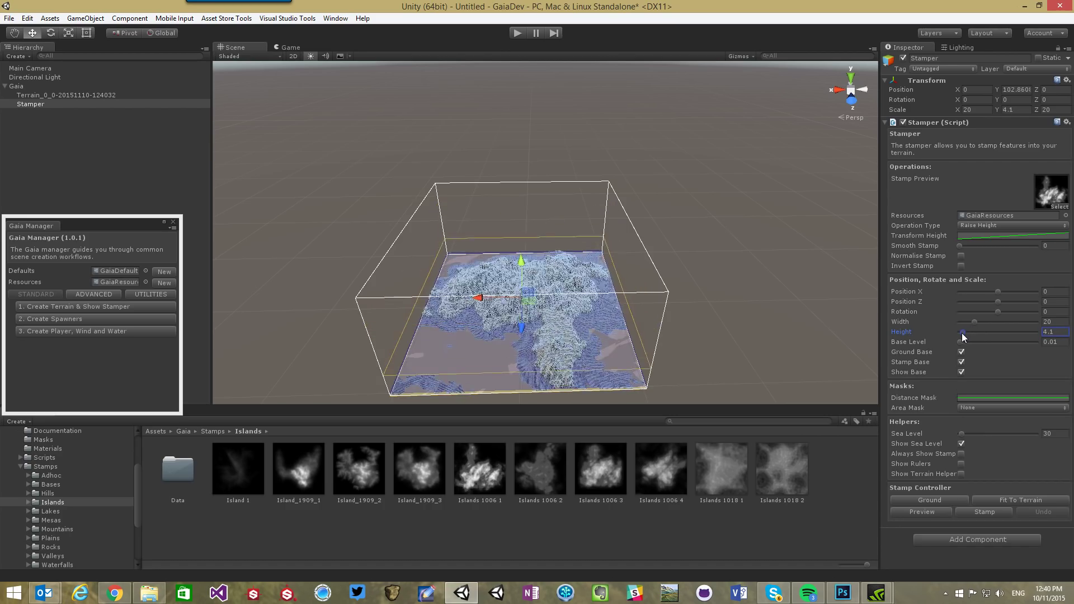
left_click_drag(962, 335, 961, 335)
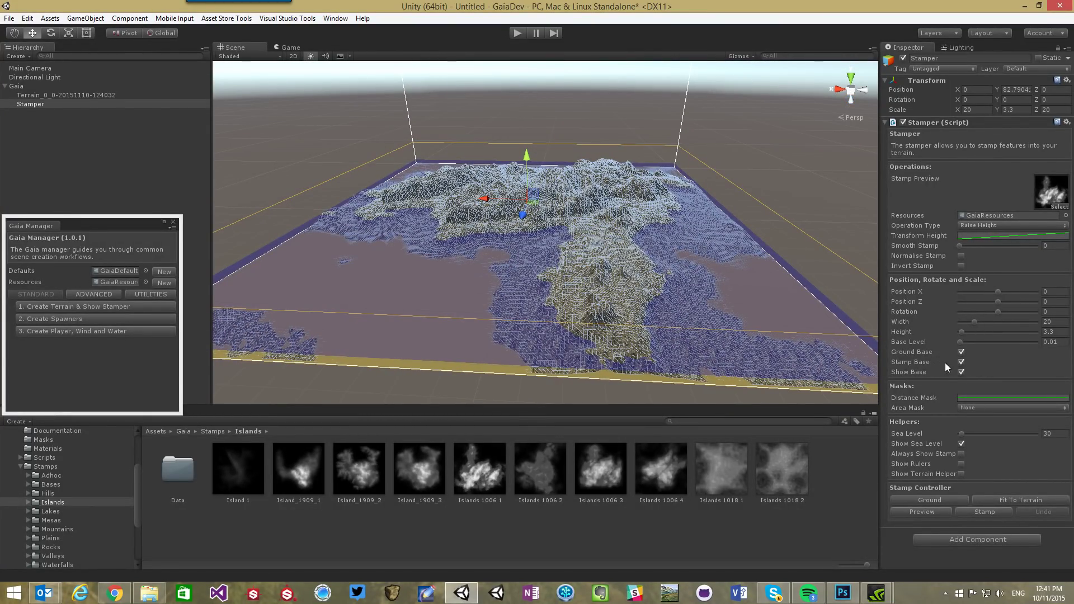
left_click(960, 352)
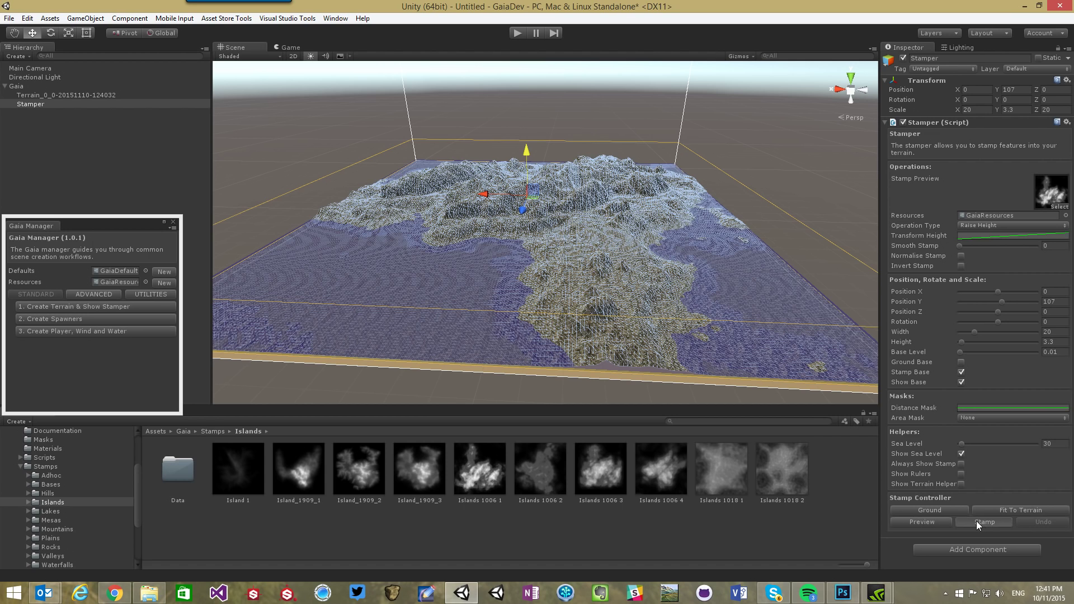
Stamp the island shape onto the terrain
left_click(985, 522)
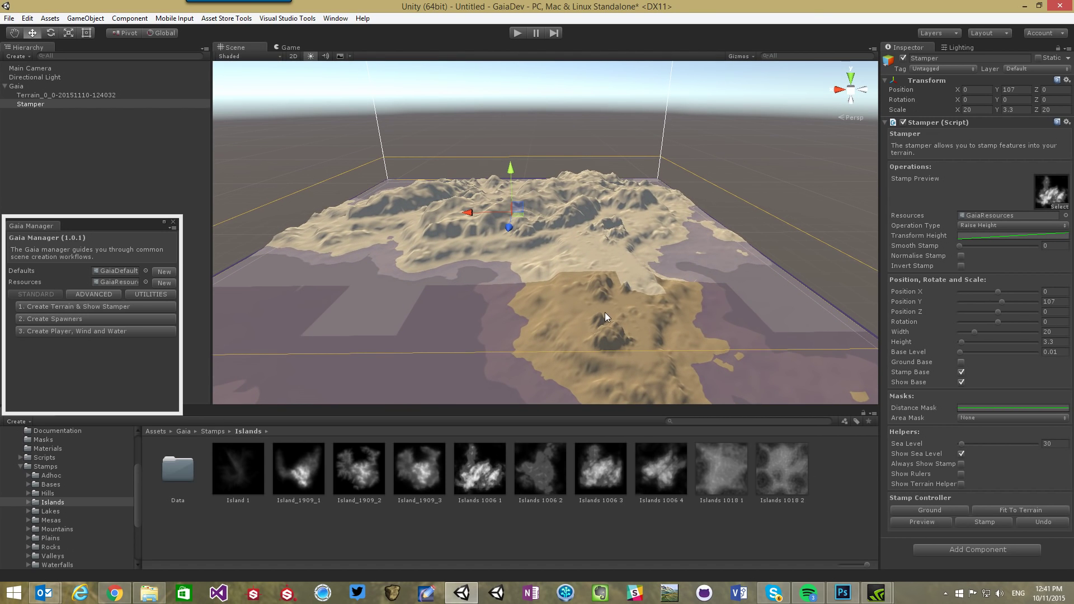
mouse_move(465, 196)
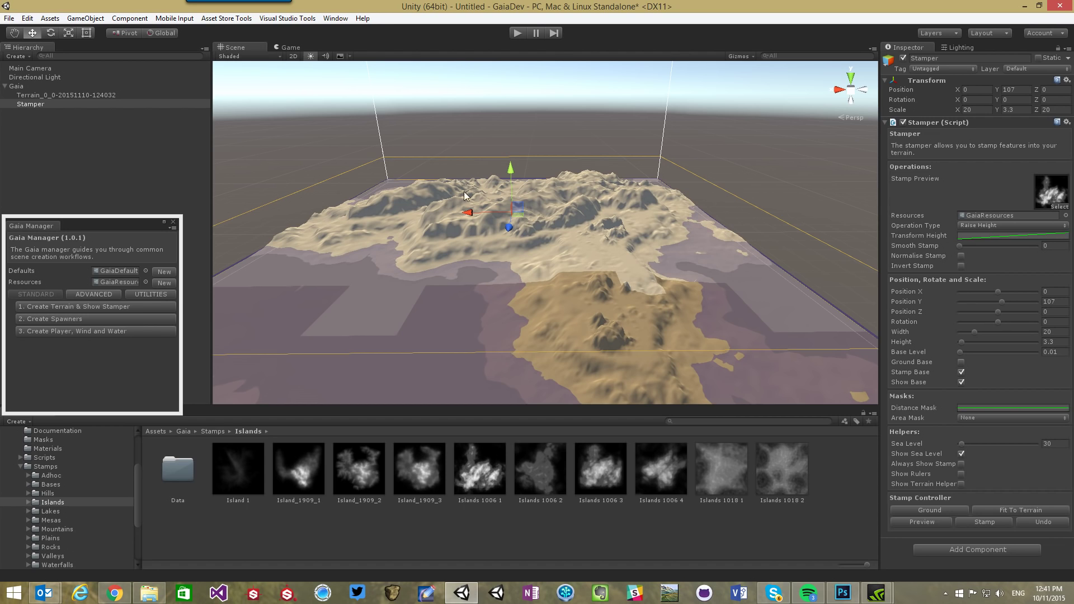
Export the terrain heightmap as a PNG from Gaia Manager's Utilities and confirm
left_click(150, 293)
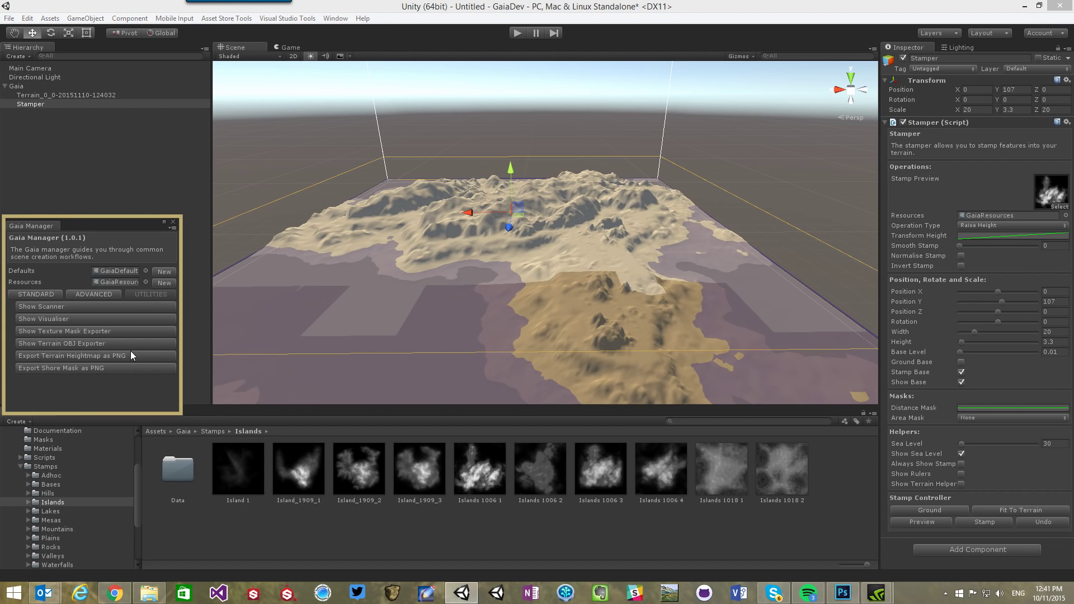
mouse_move(87, 360)
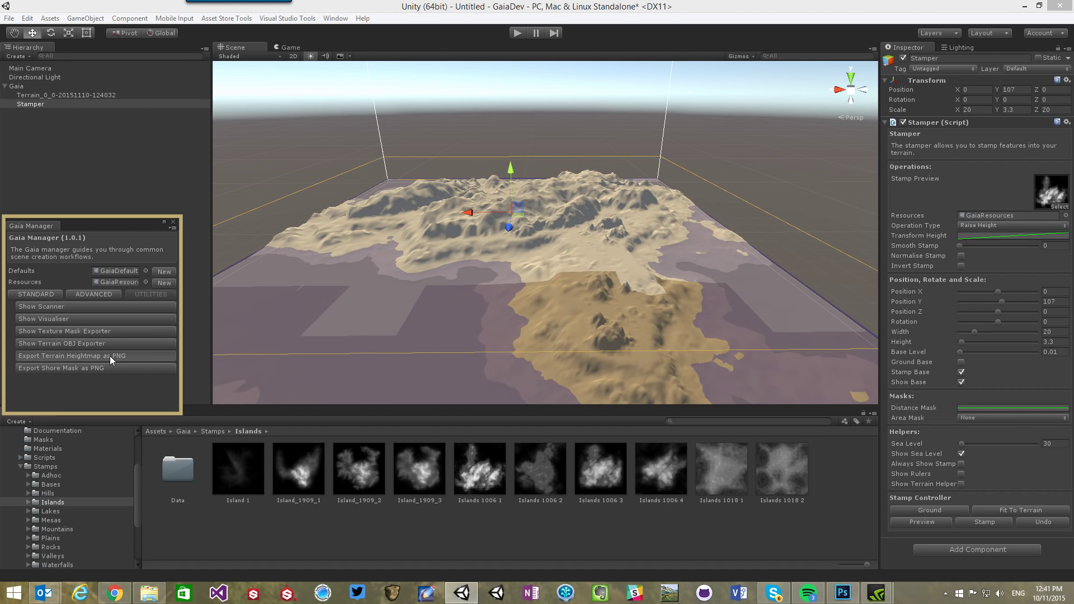
left_click(71, 355)
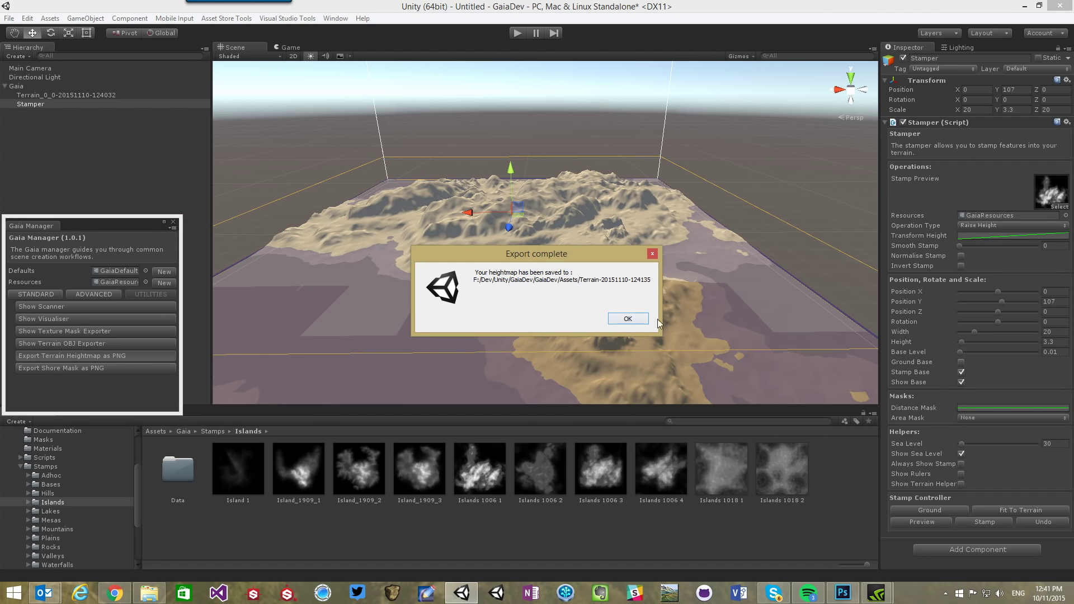
left_click(626, 319)
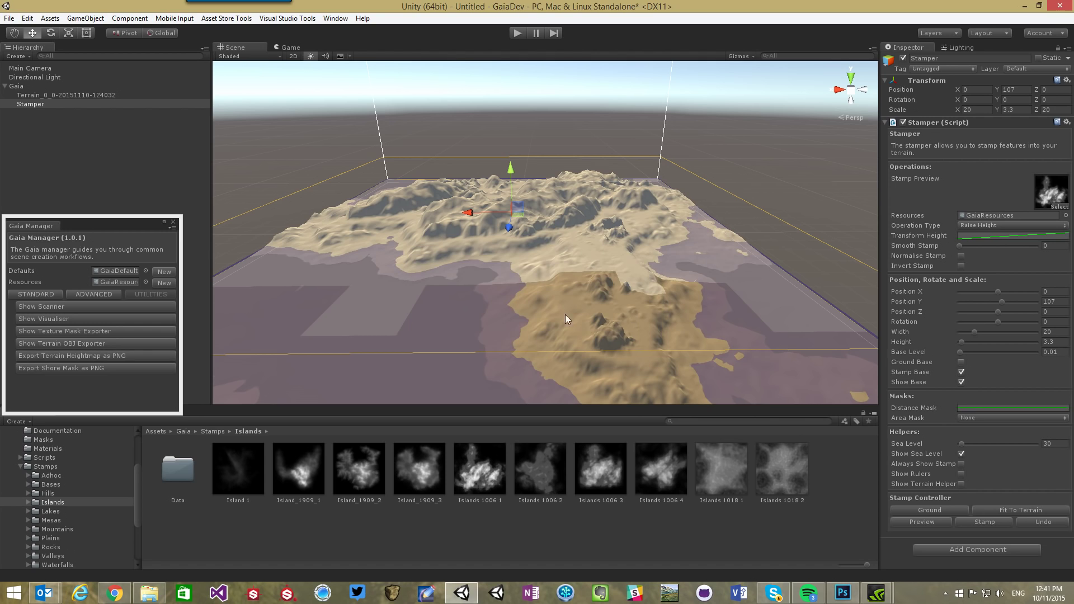
mouse_move(138, 497)
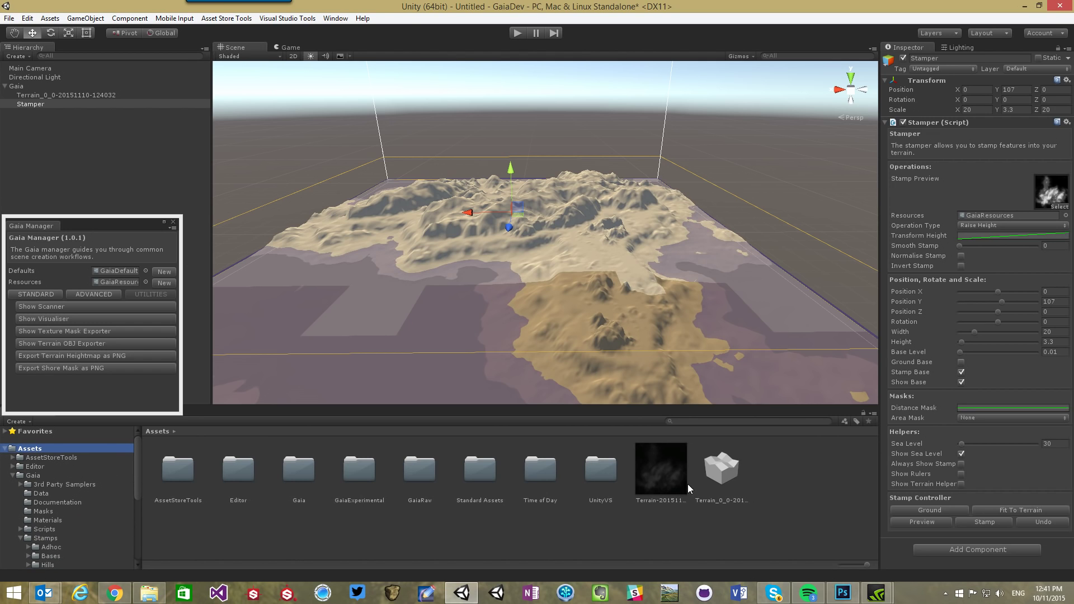
Select the exported Terrain-20151110-124135.png heightmap in the Assets folder
left_click(659, 469)
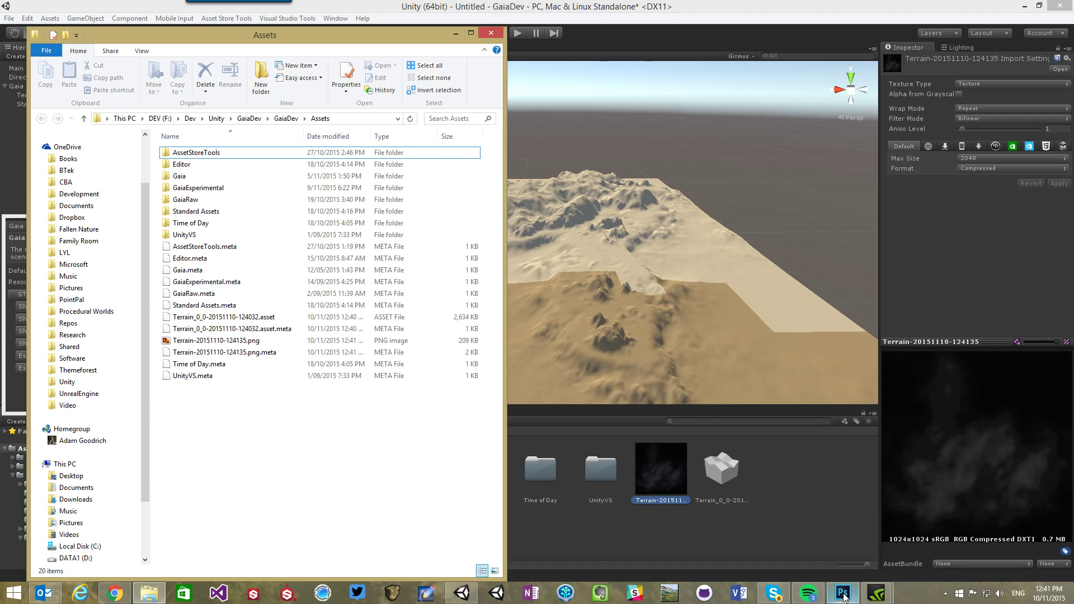
left_click(229, 352)
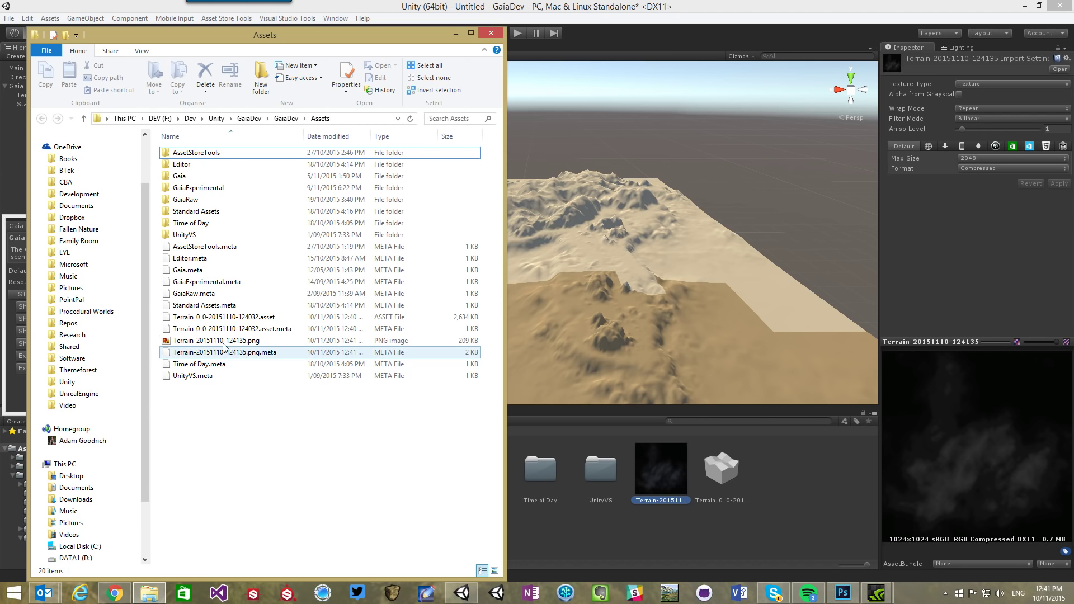
left_click(217, 341)
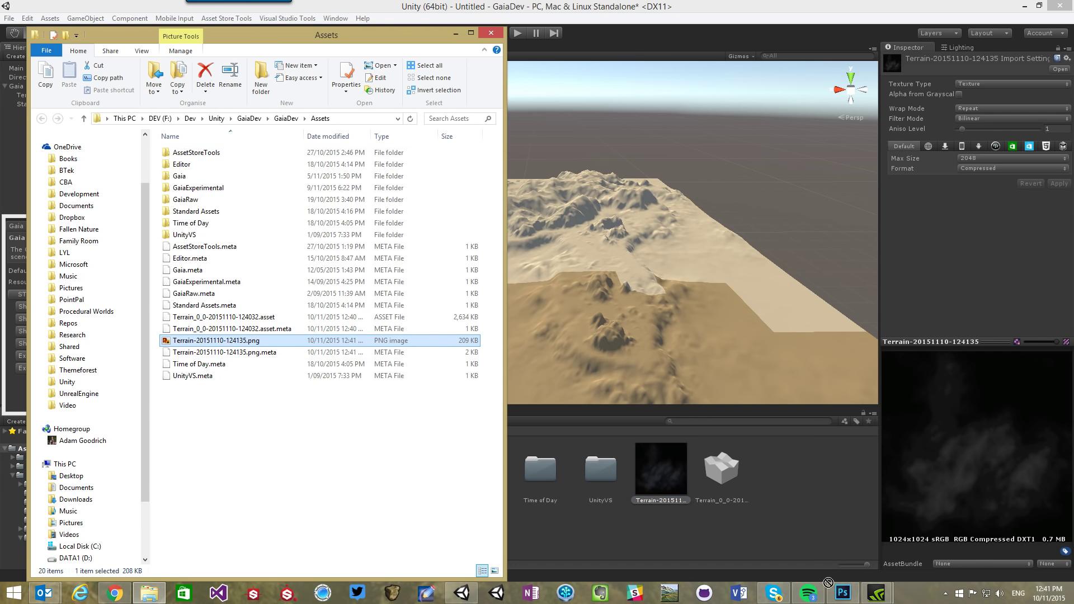
Apply a Mosaic pixelate filter with cell size 6 to the heightmap in Photoshop
left_click(841, 592)
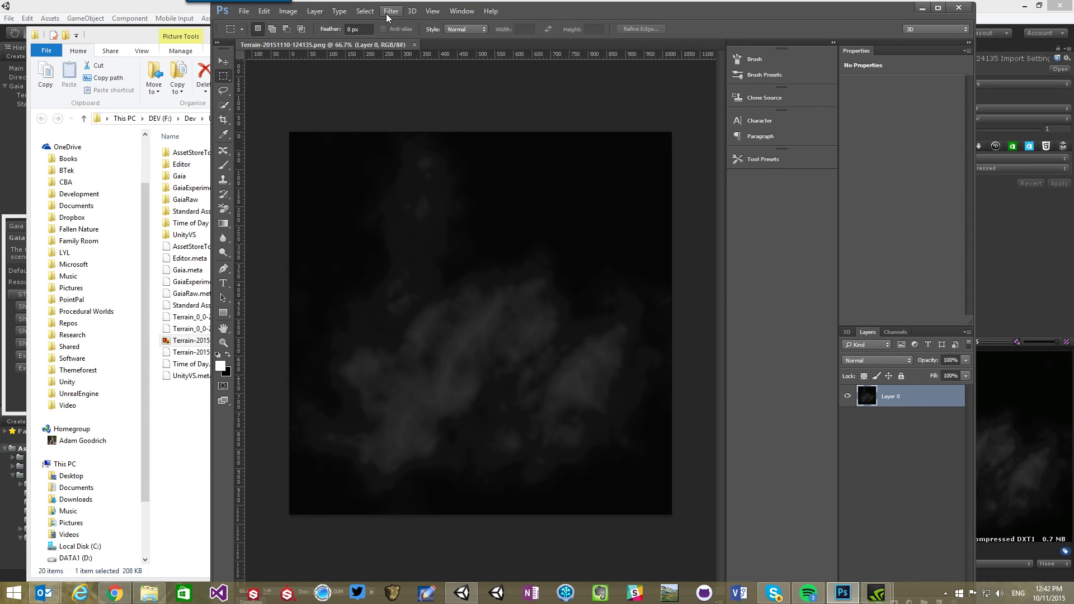
left_click(391, 11)
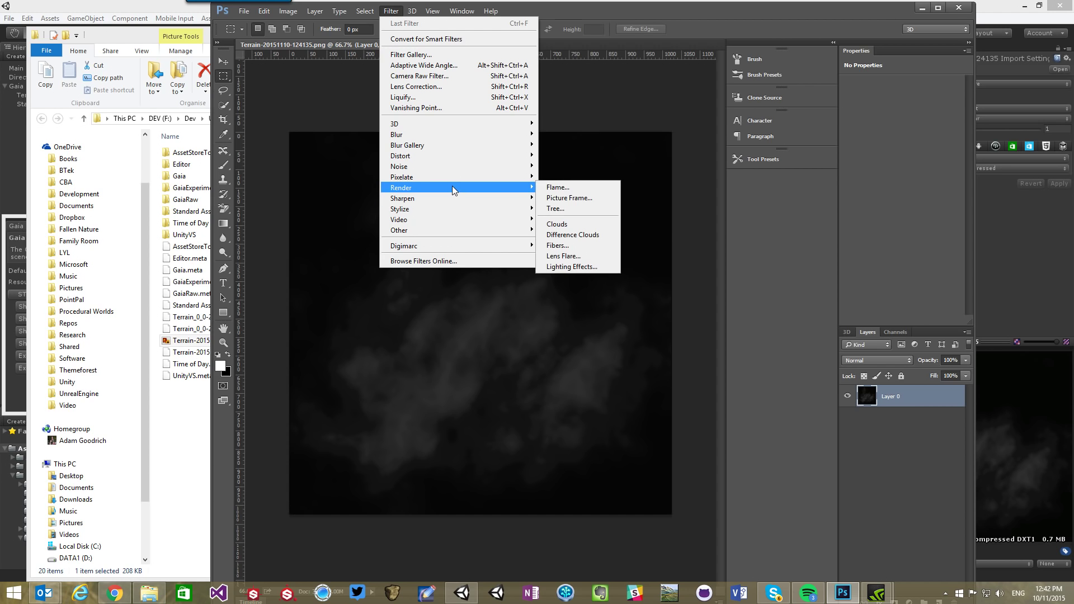
mouse_move(402, 176)
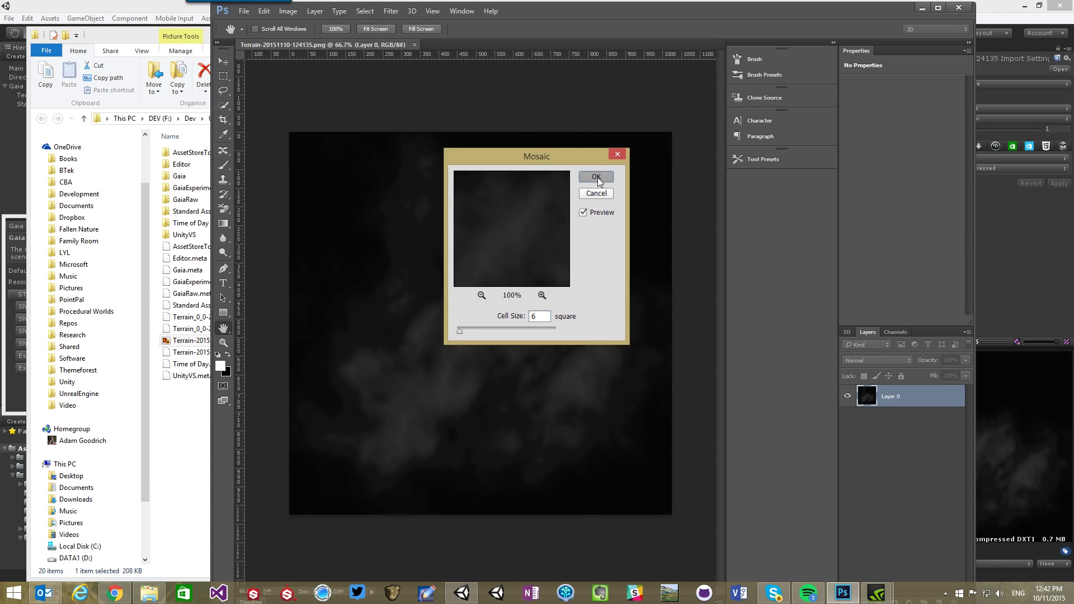
left_click(595, 177)
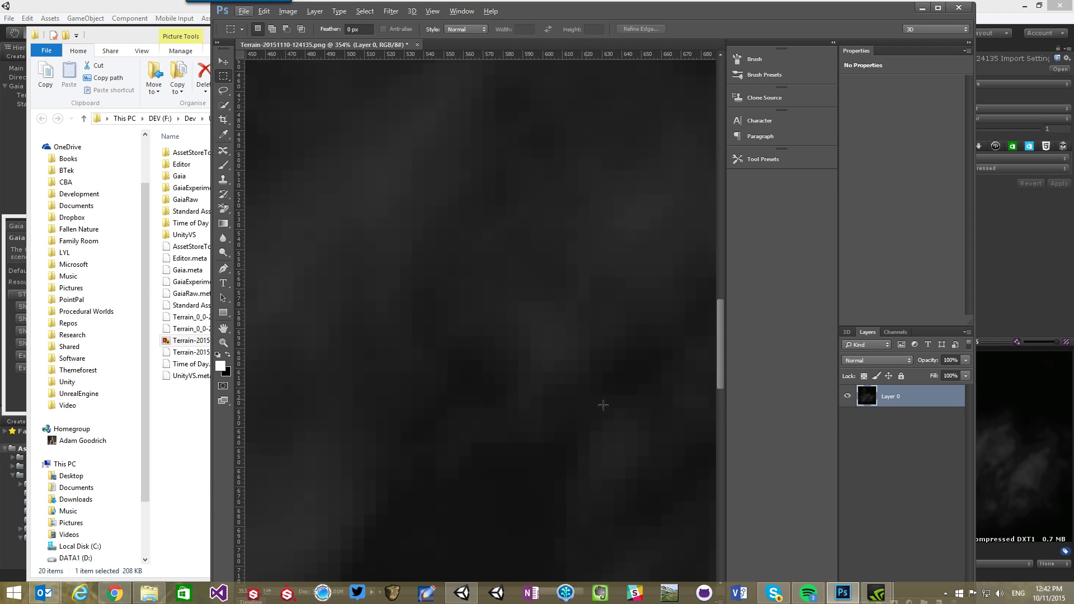
mouse_move(396, 497)
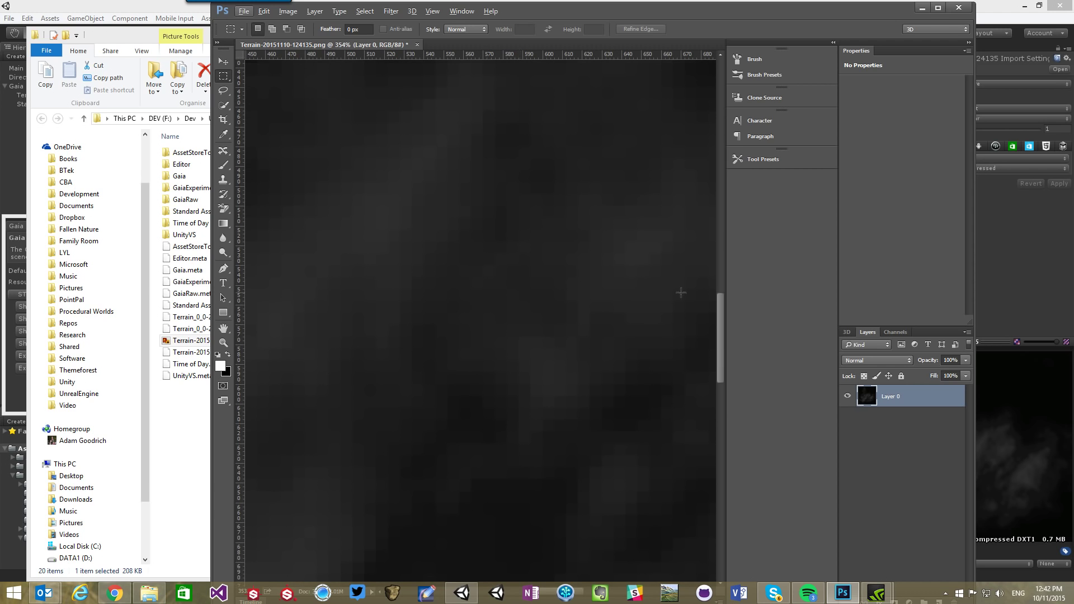
left_click(243, 11)
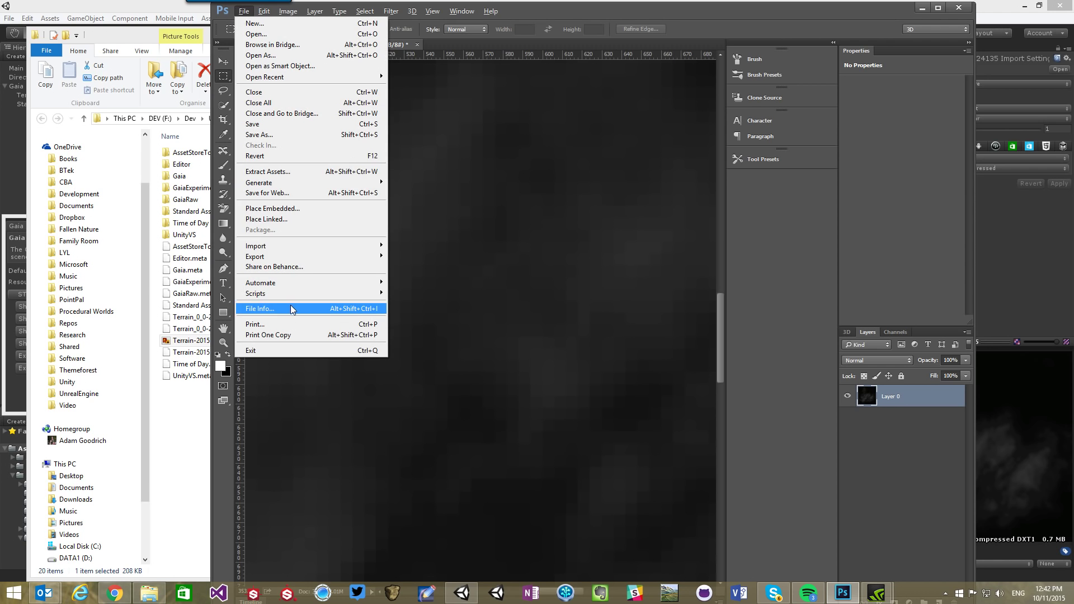
left_click(267, 193)
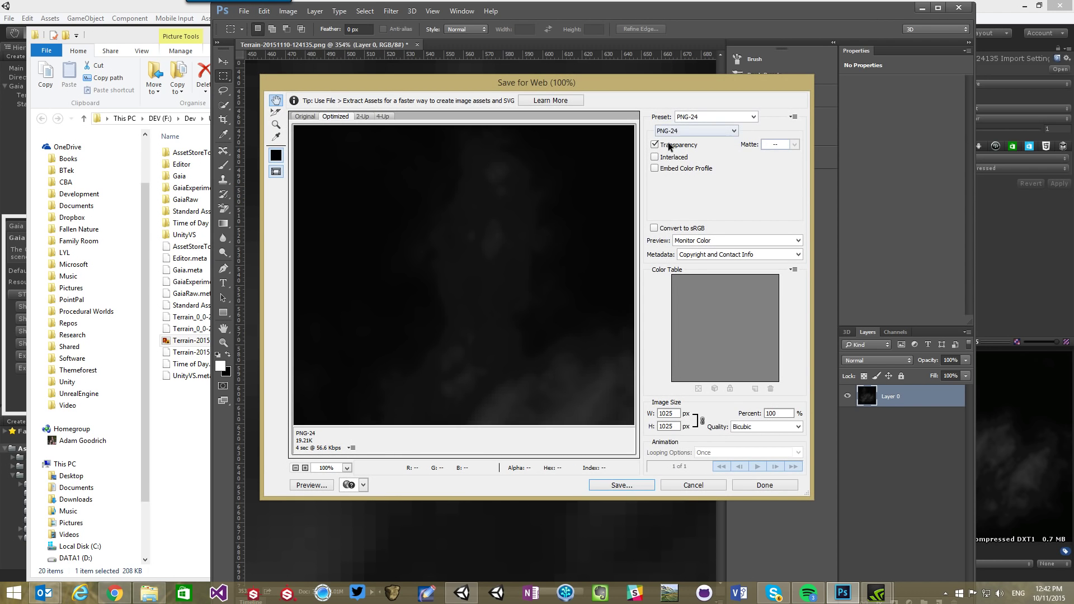
left_click(655, 144)
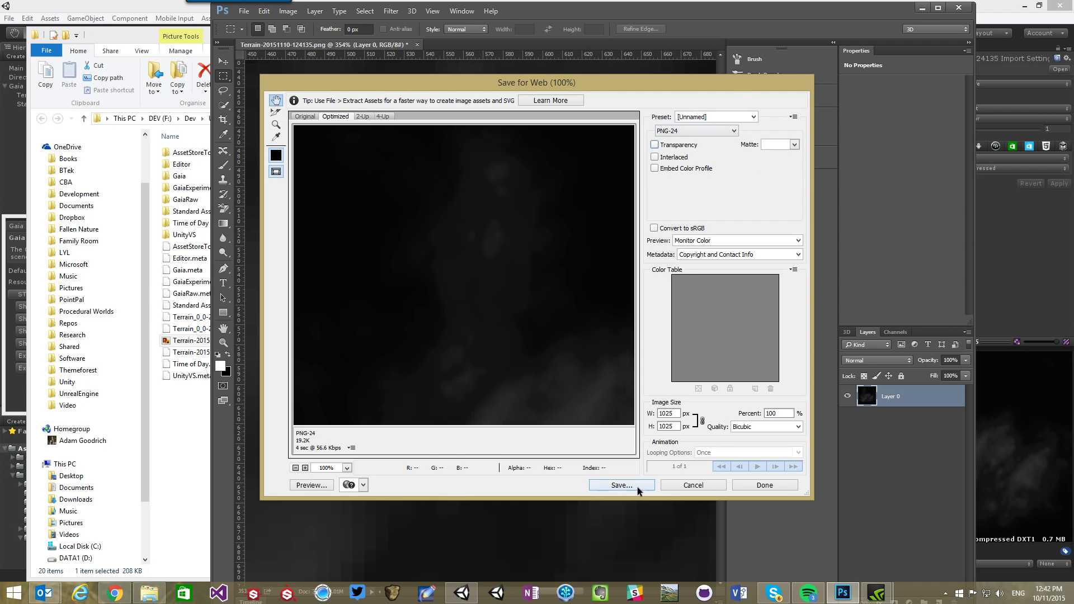
left_click(619, 484)
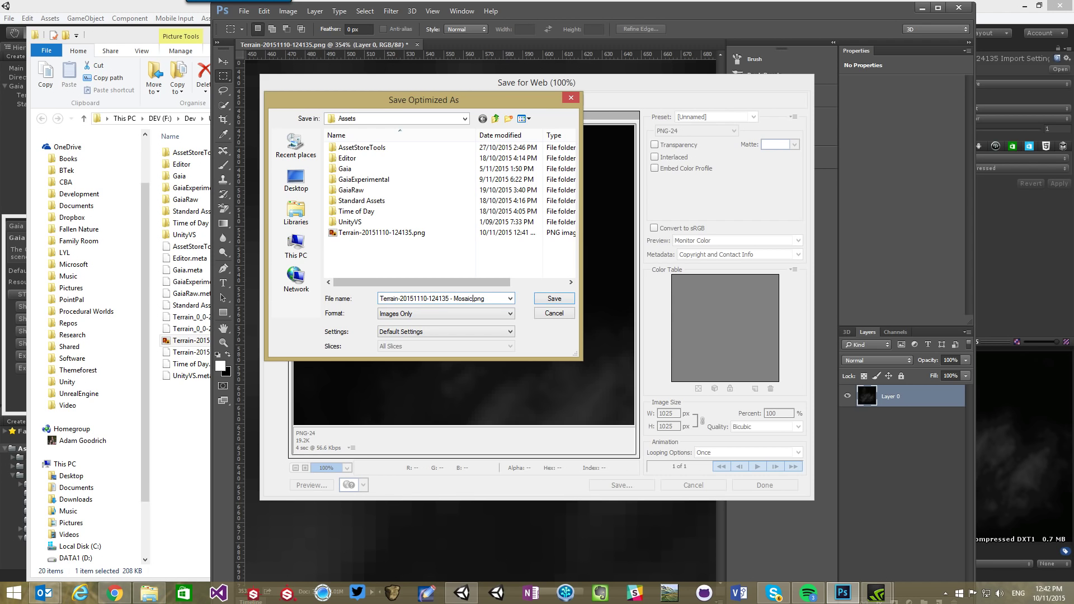
left_click(552, 298)
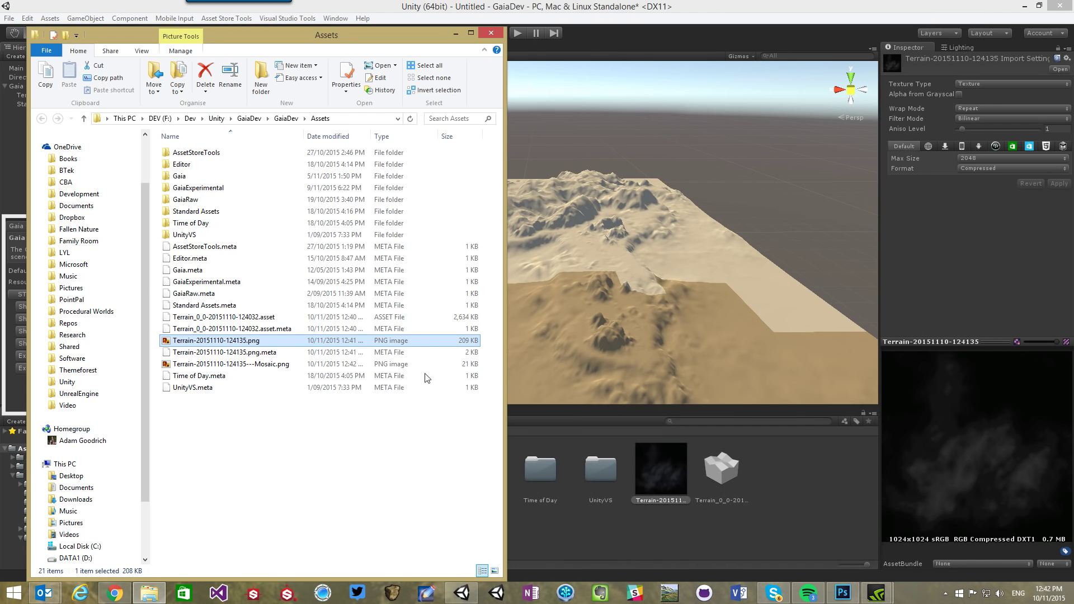
Close the Assets folder window and return to Unity to import the mosaic PNG
left_click(232, 364)
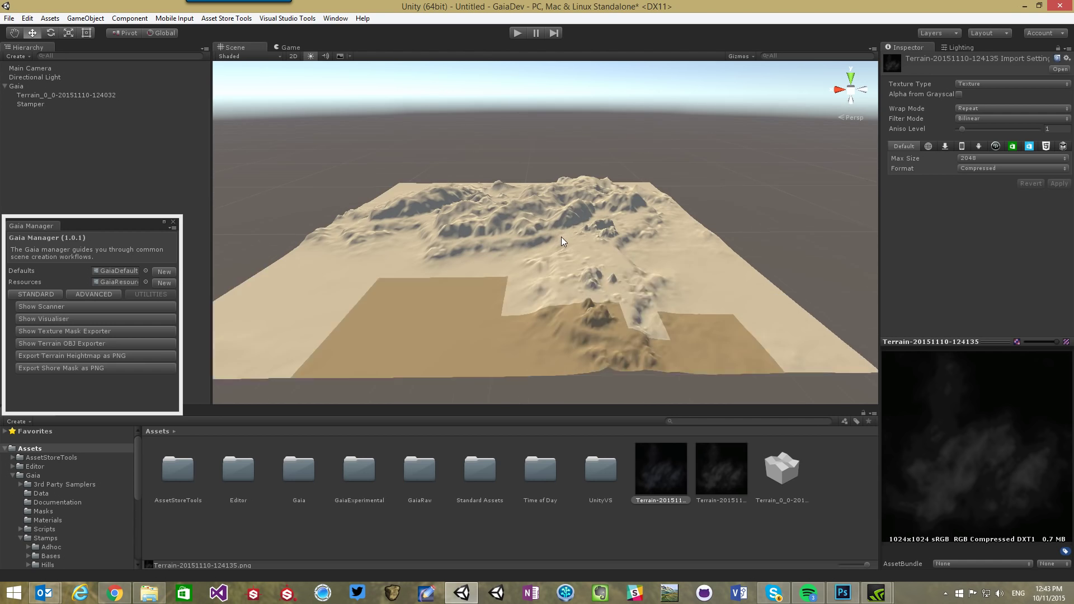
Enable the Stamper's Terrain Helper and flatten the terrain
left_click(30, 103)
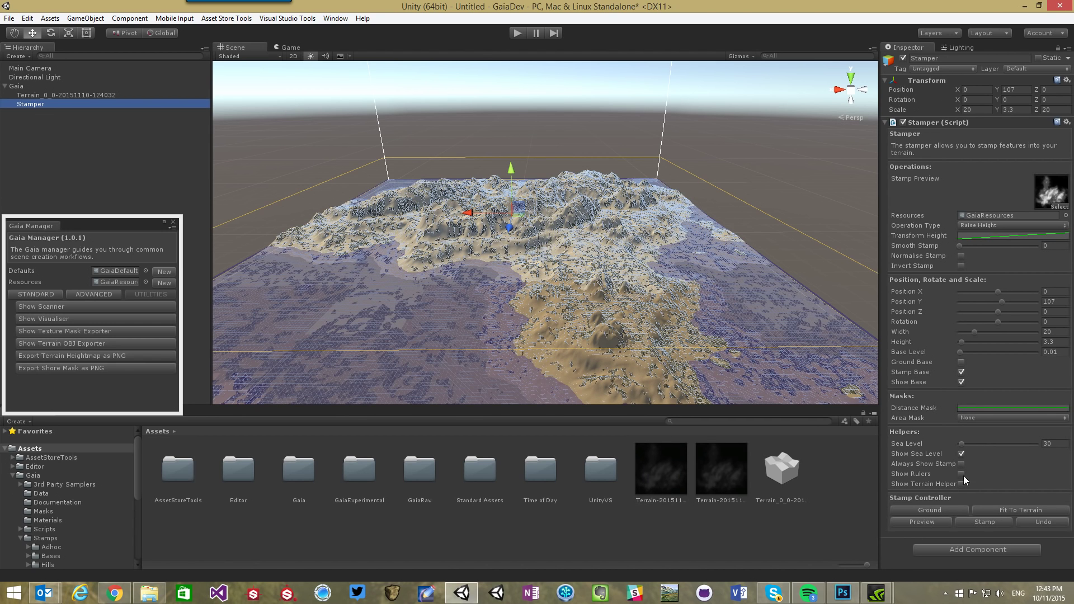
left_click(961, 484)
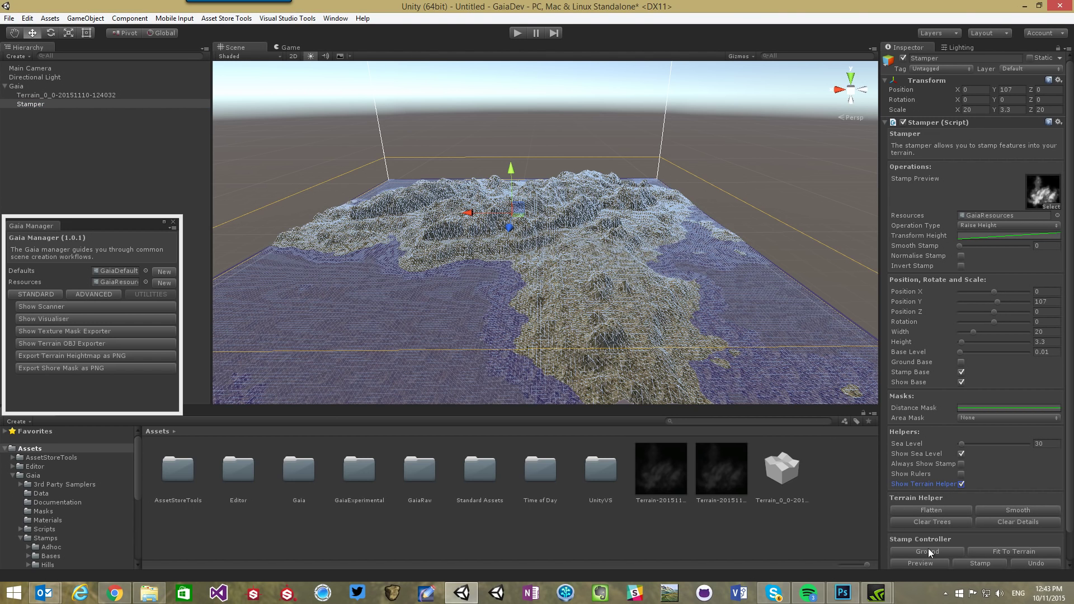
left_click(928, 551)
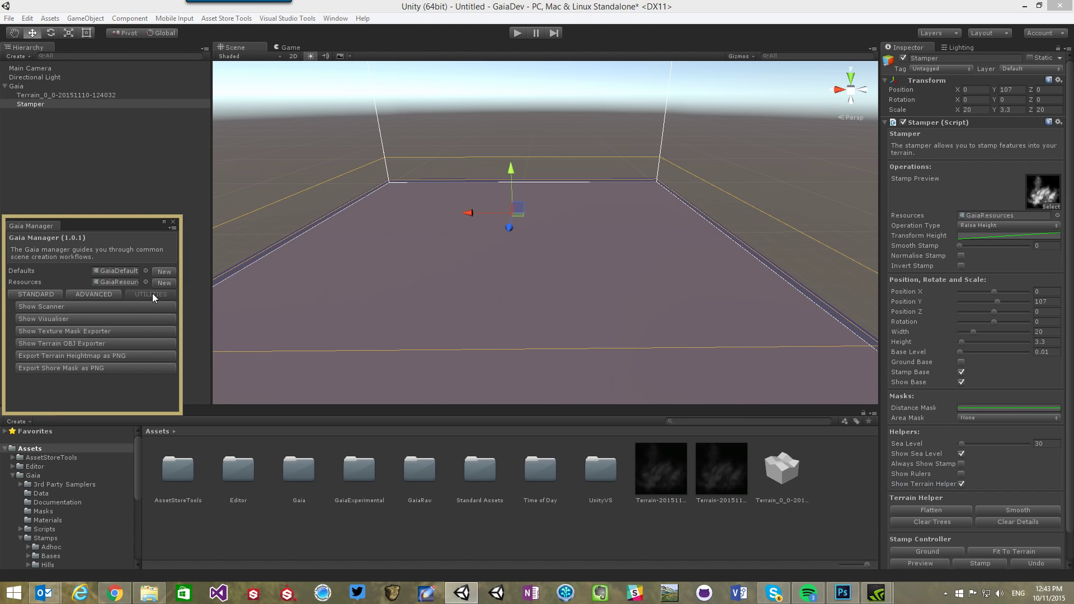
mouse_move(48, 309)
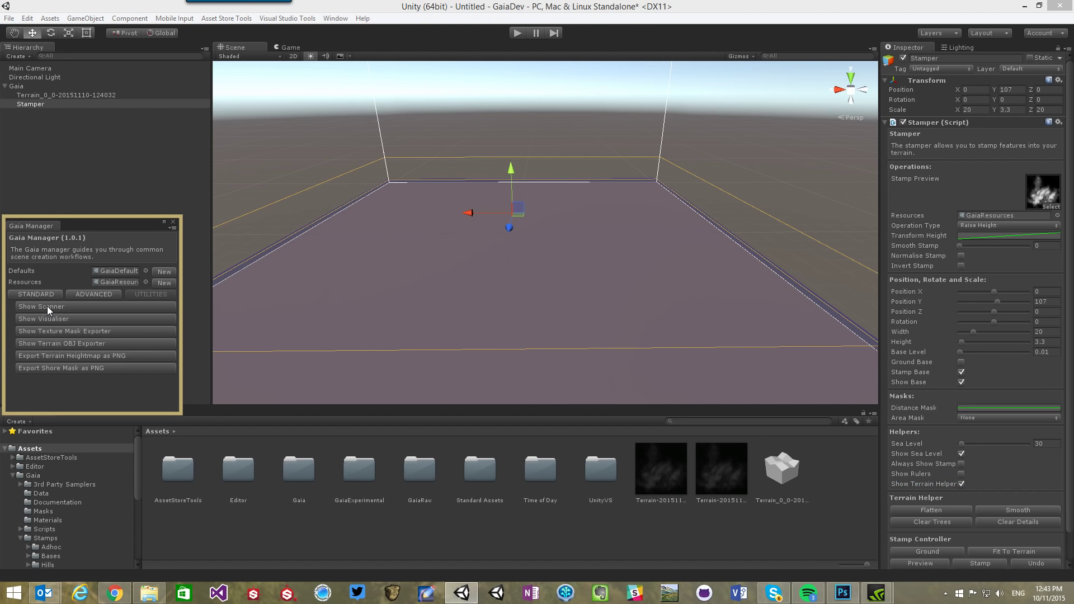
Add a Gaia Scanner and load the mosaic heightmap texture into it
left_click(41, 306)
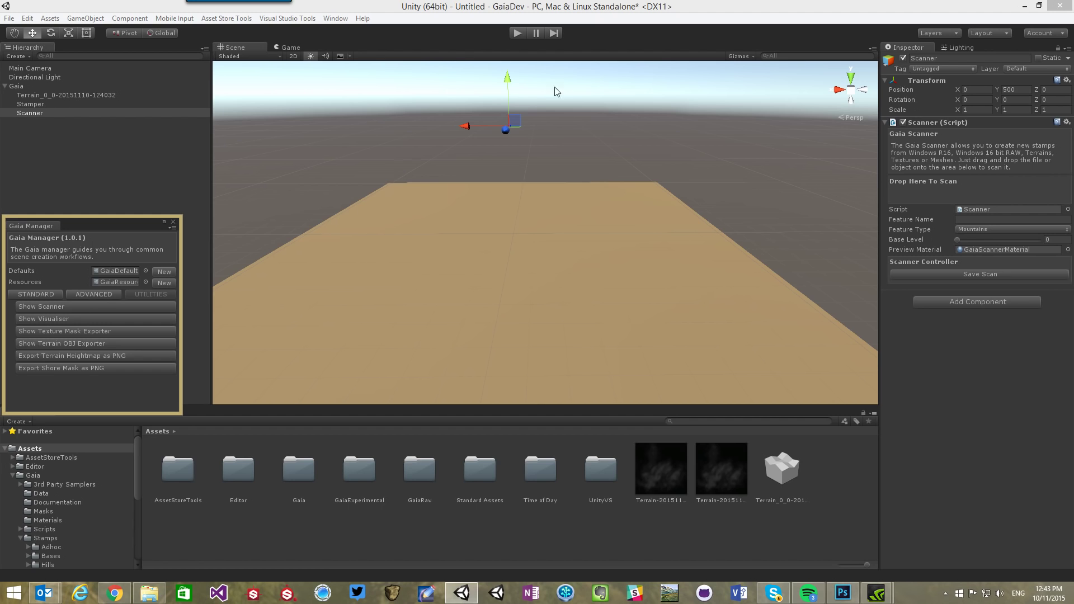
mouse_move(107, 521)
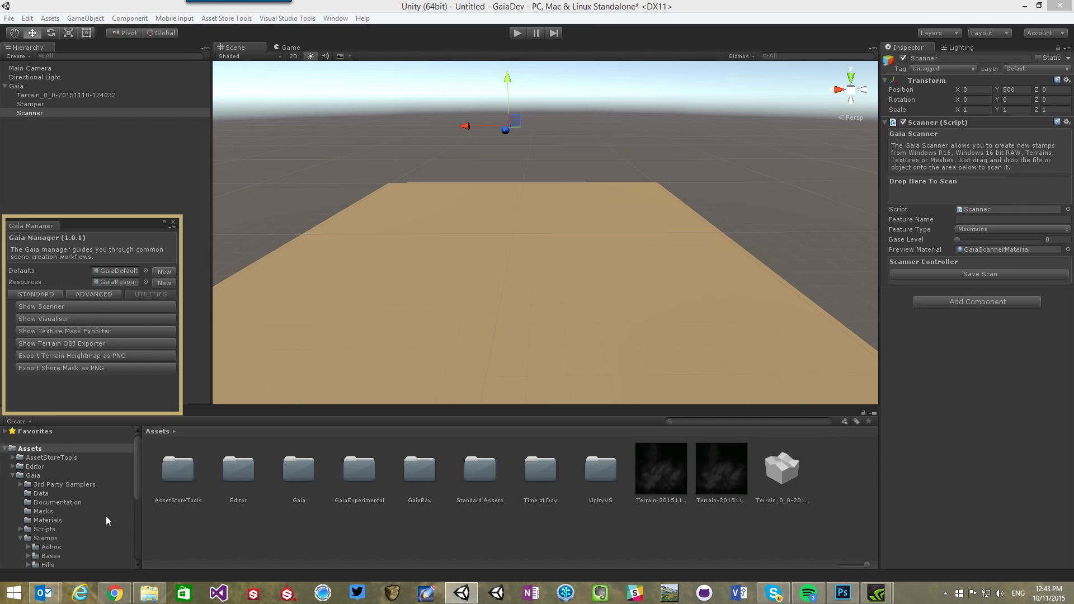
left_click(720, 469)
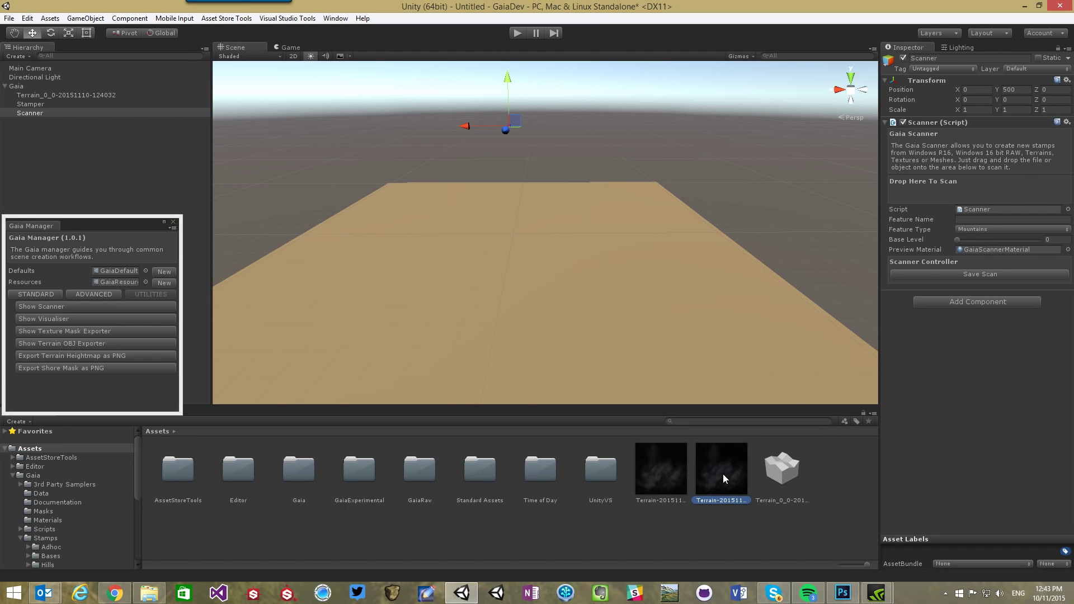
left_click(720, 469)
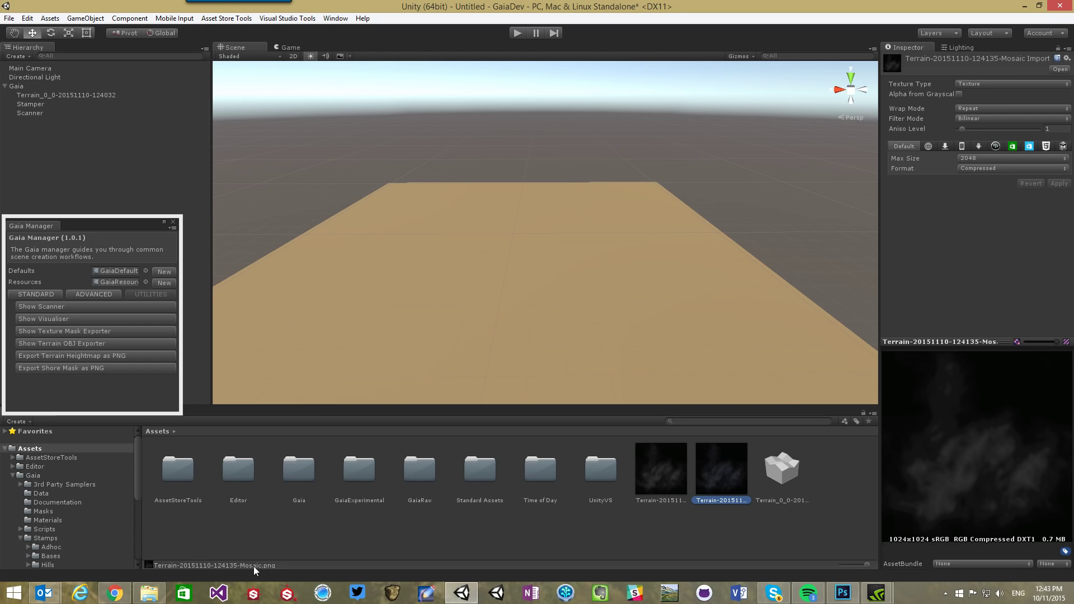
mouse_move(918, 158)
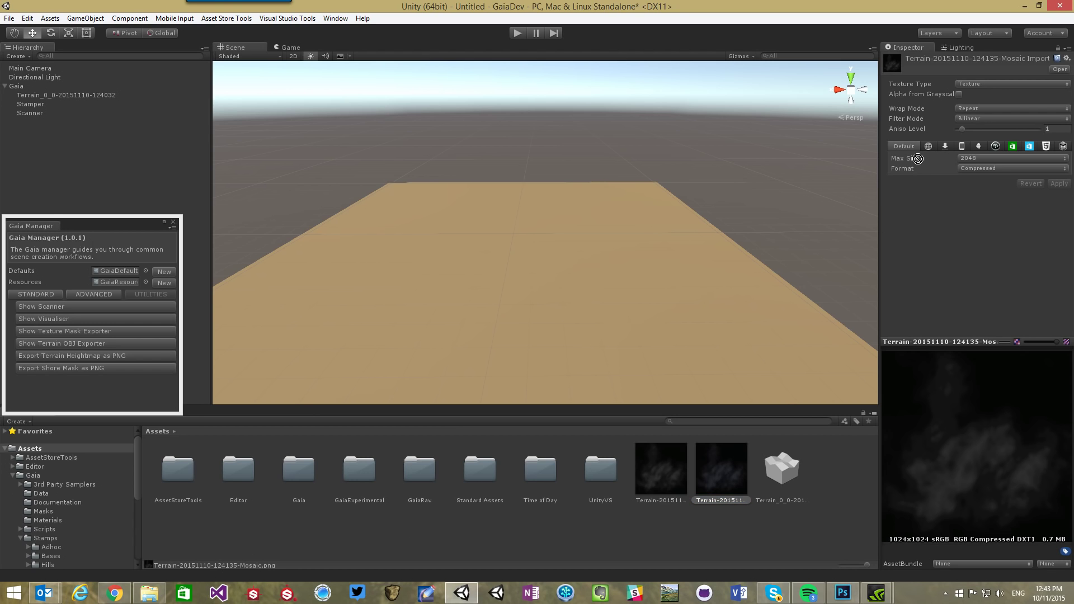
left_click(30, 112)
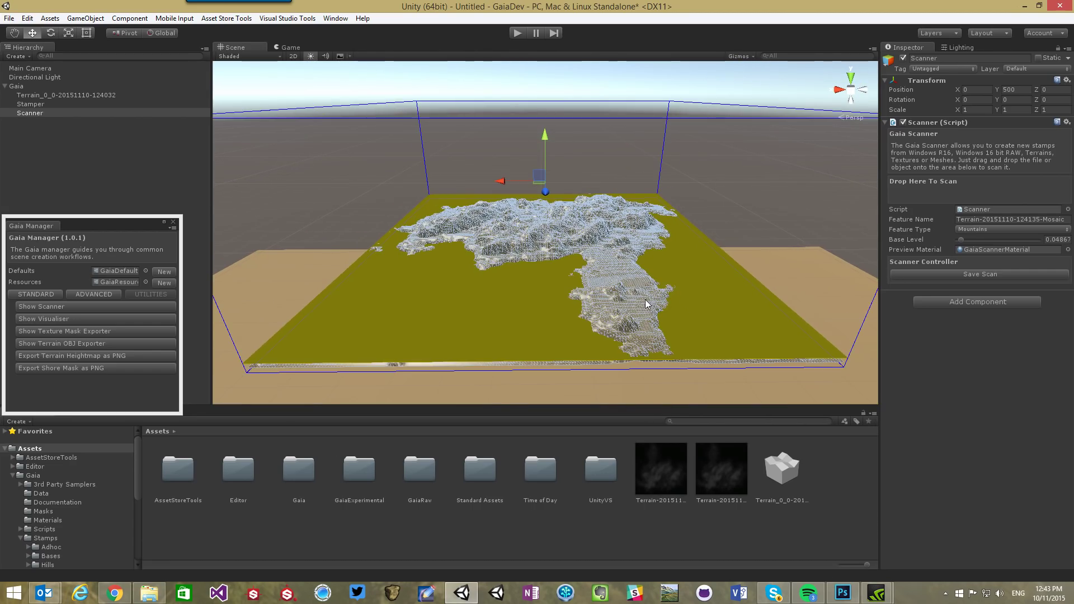
mouse_move(753, 296)
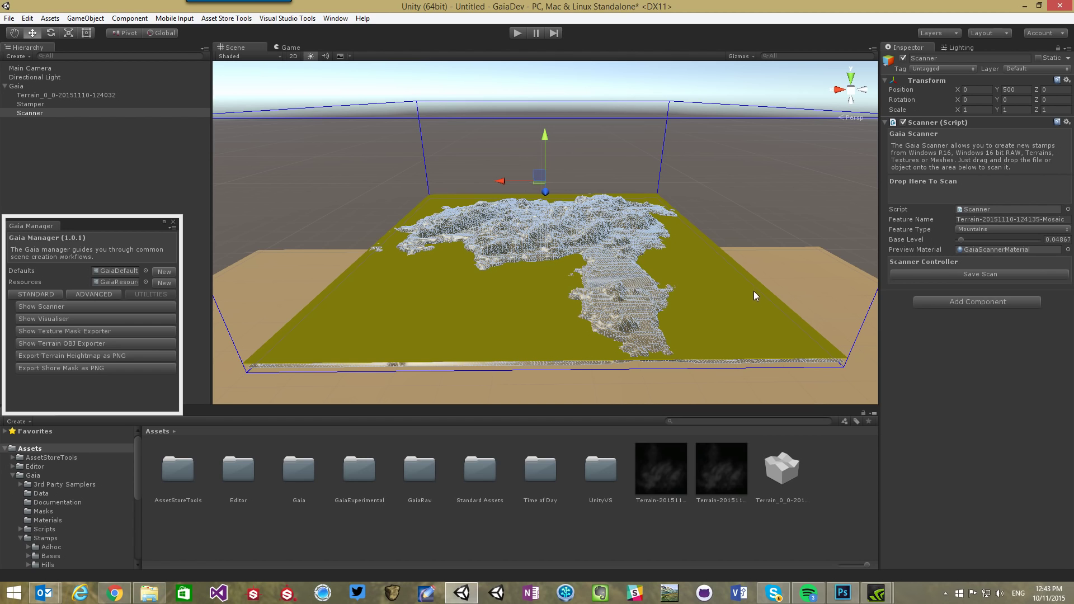
Set the scan's feature type to Adhoc
left_click(1010, 229)
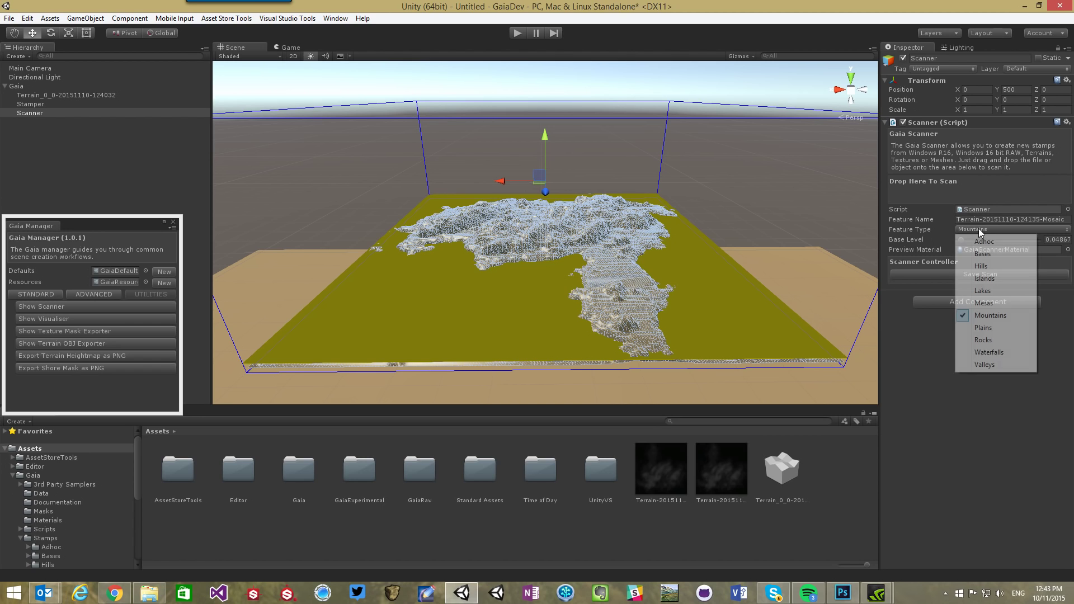
left_click(983, 240)
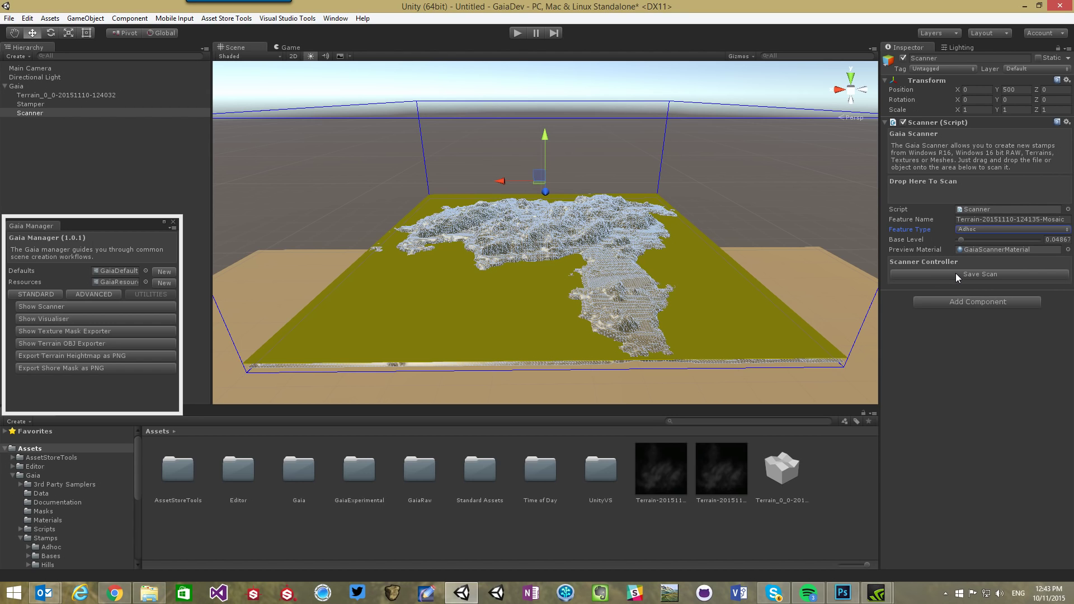
mouse_move(793, 317)
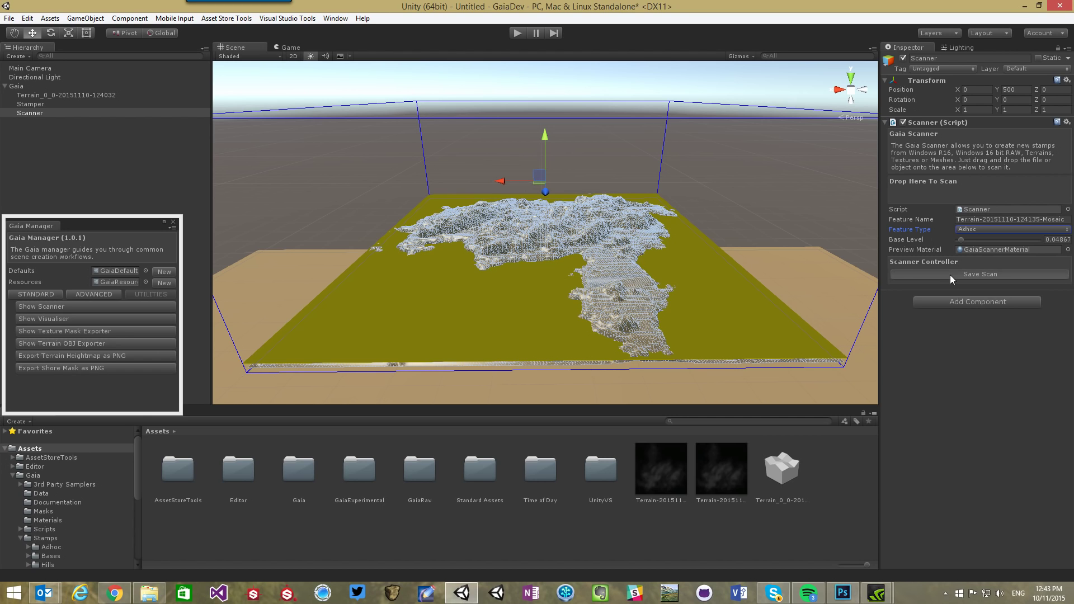
mouse_move(411, 344)
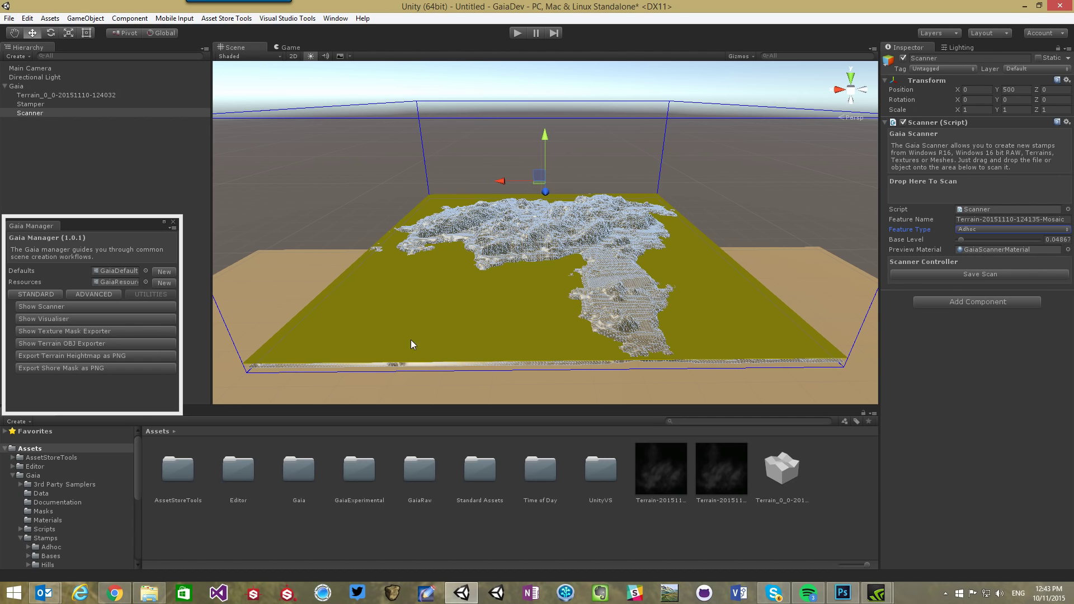
mouse_move(68, 130)
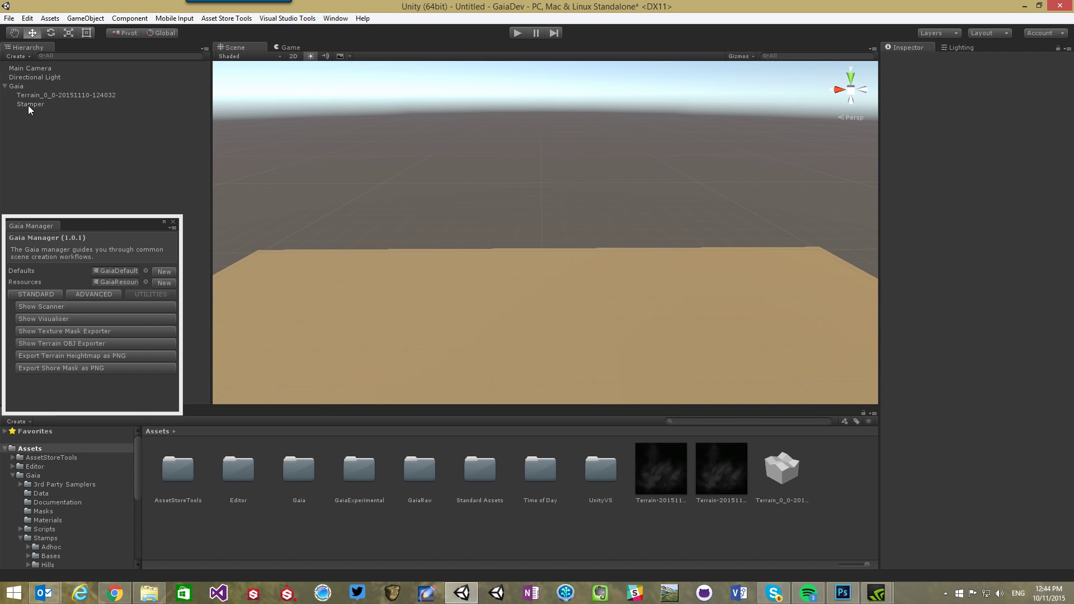
Select the Stamper and load the newly saved mosaic stamp from Stamps/Adhoc into its Stamp Preview slot
left_click(30, 103)
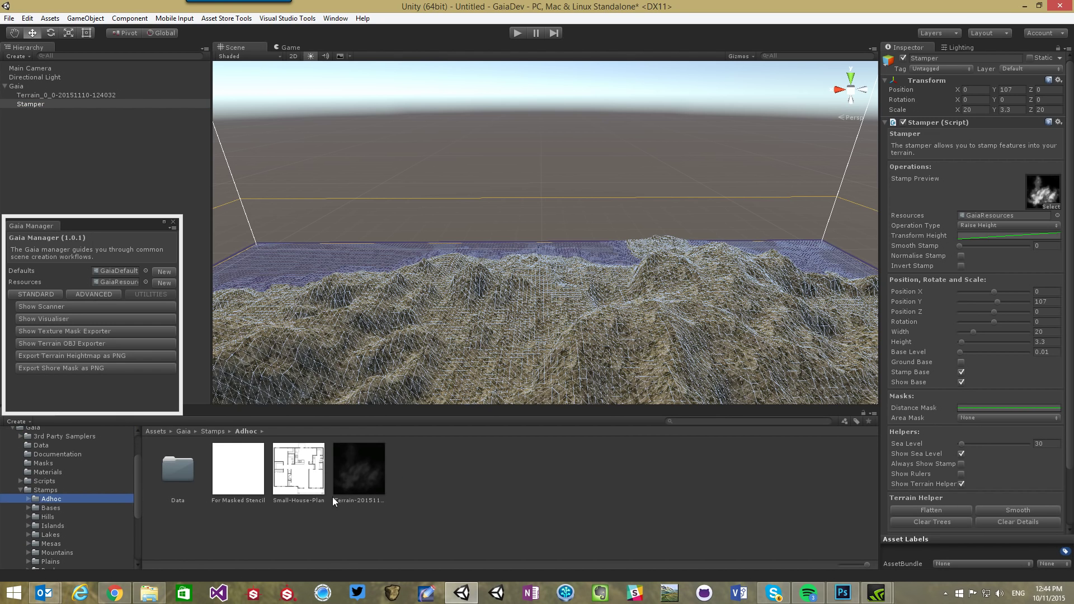
left_click(358, 469)
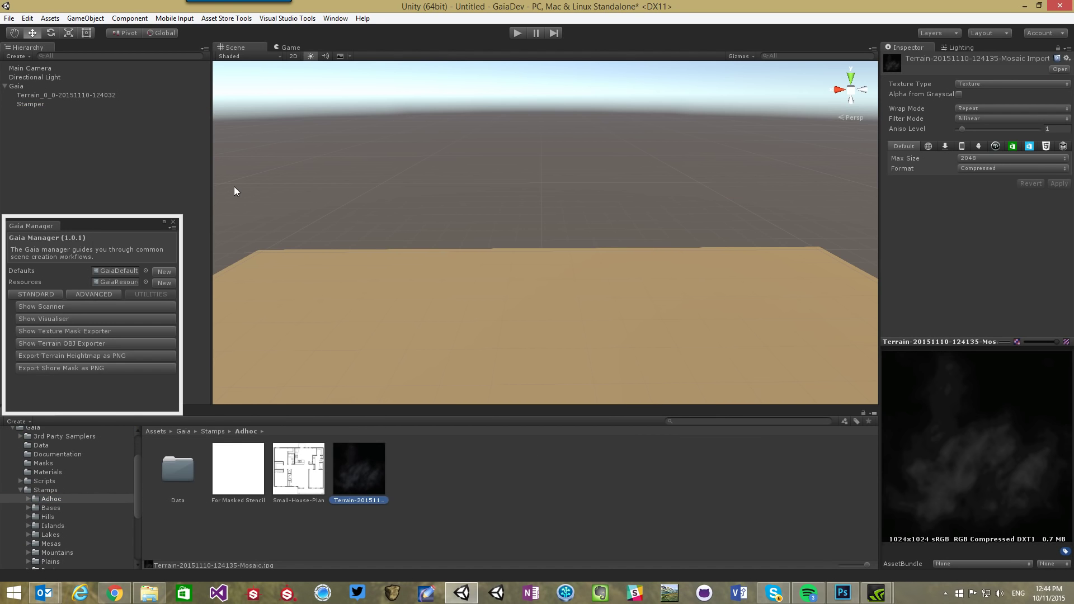
left_click(30, 104)
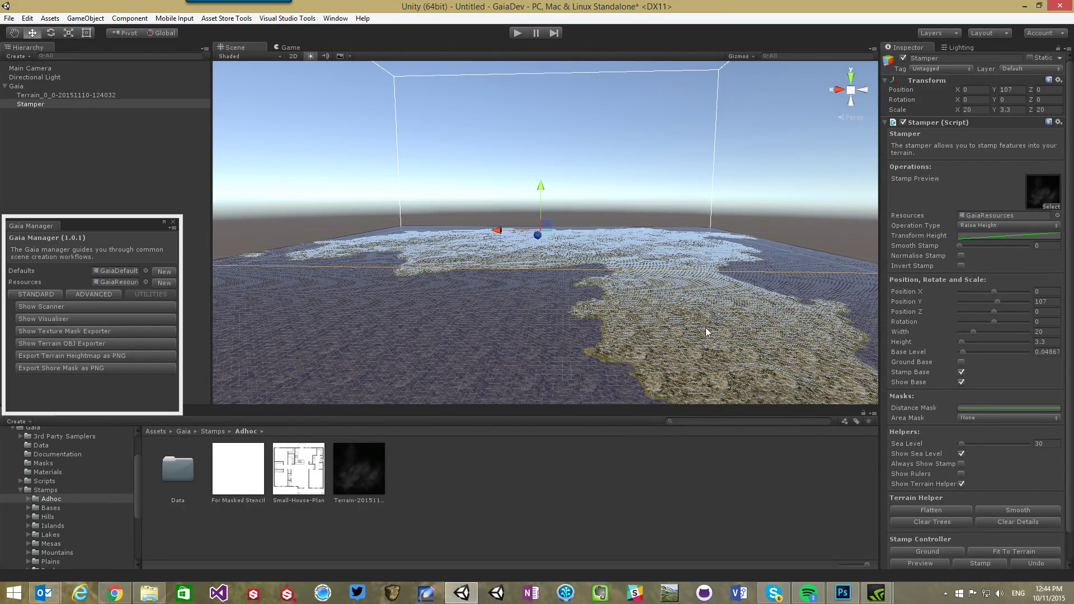
mouse_move(967, 337)
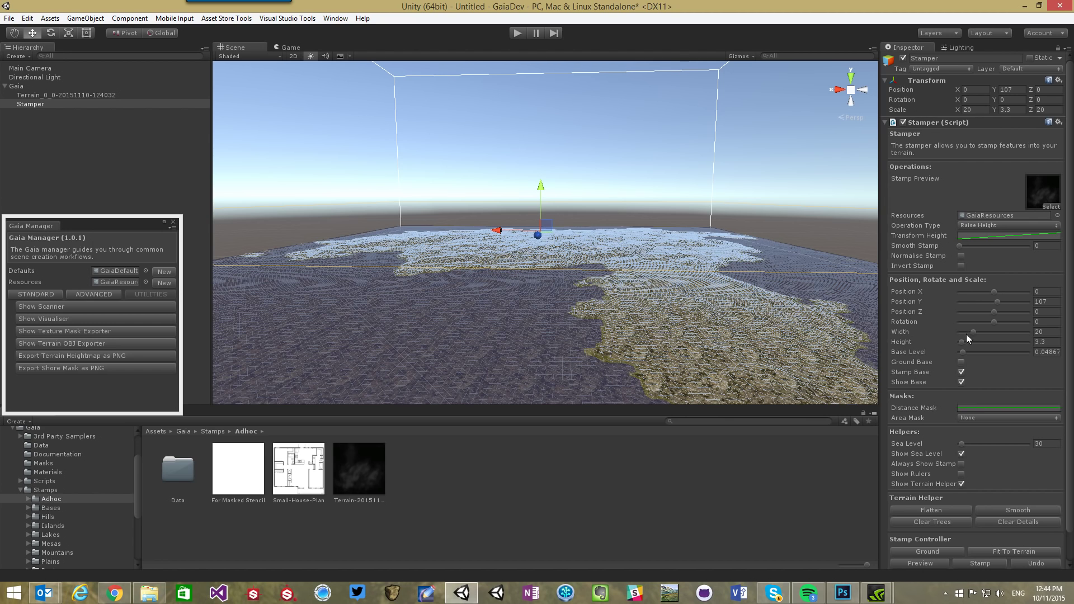
Raise the mosaic stamp's height to about 8.9, lift the stamper, and stamp the blocky island onto the terrain
left_click_drag(966, 342, 979, 342)
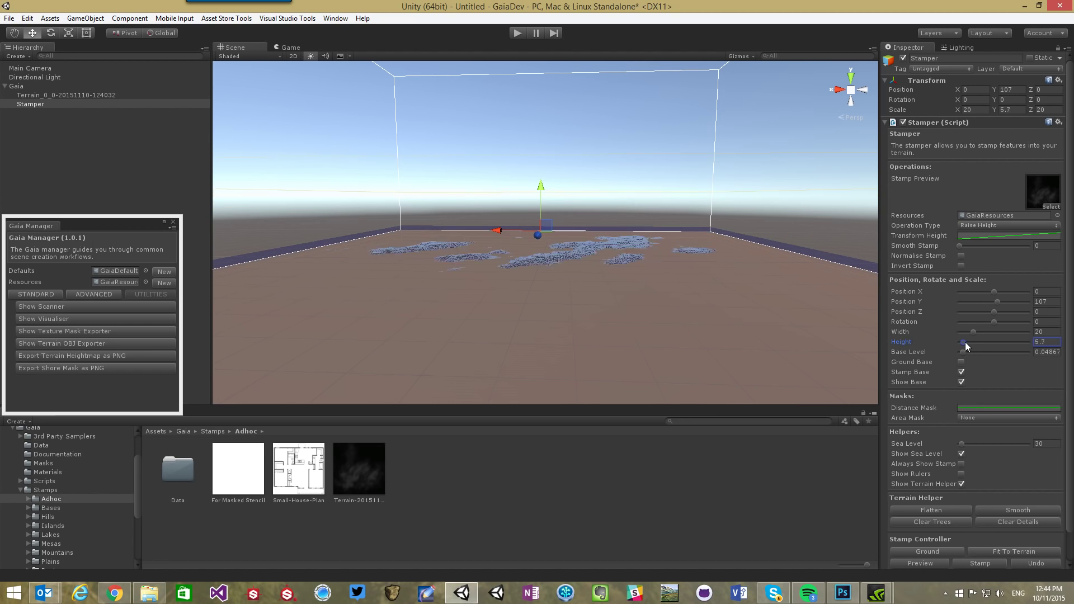
left_click_drag(964, 341, 979, 342)
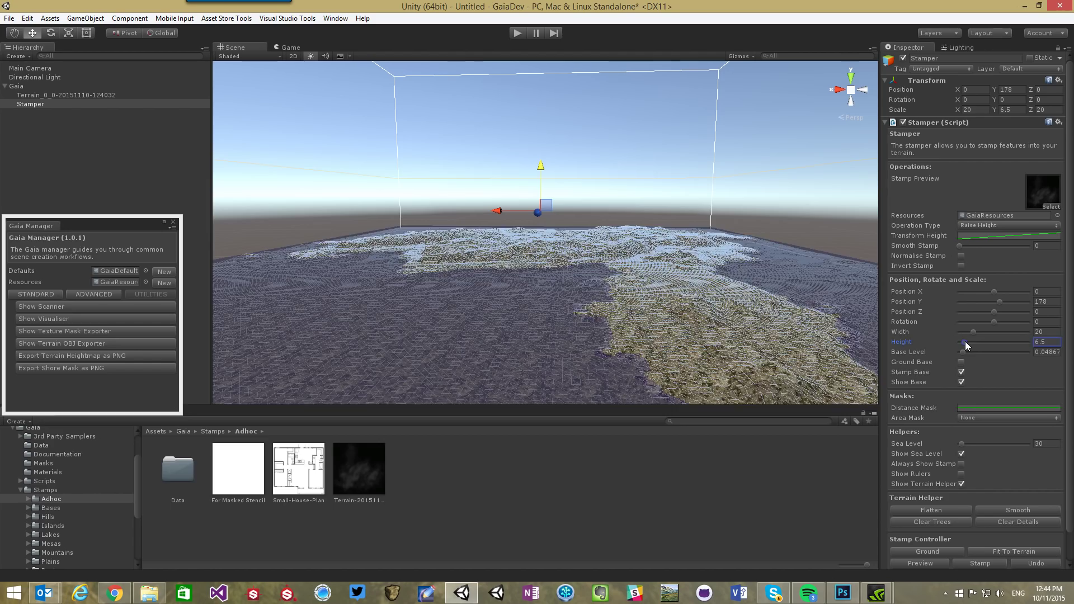
left_click_drag(967, 341, 967, 341)
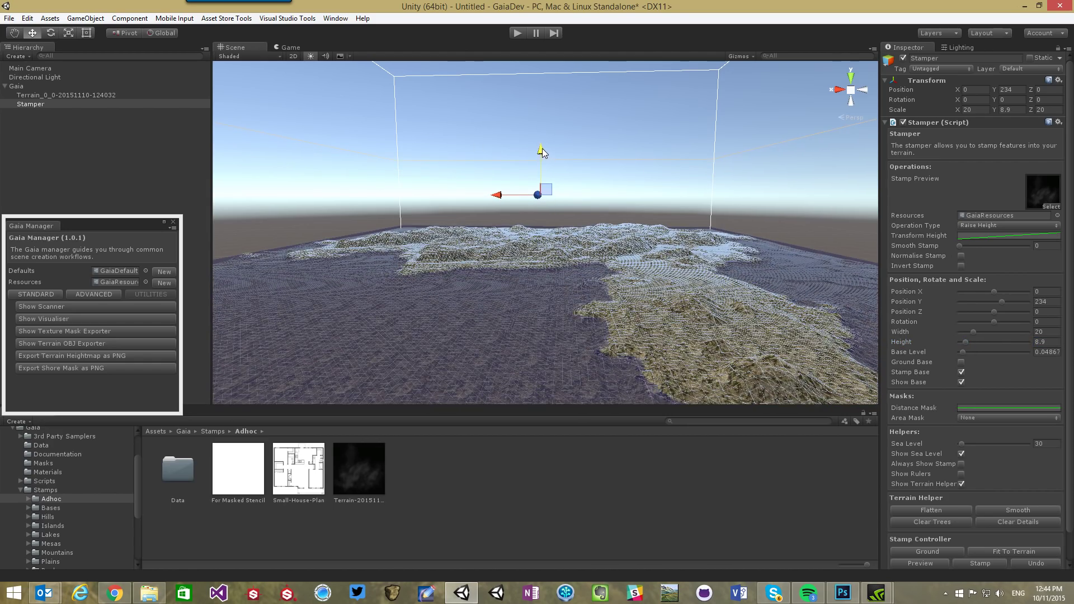
left_click(979, 562)
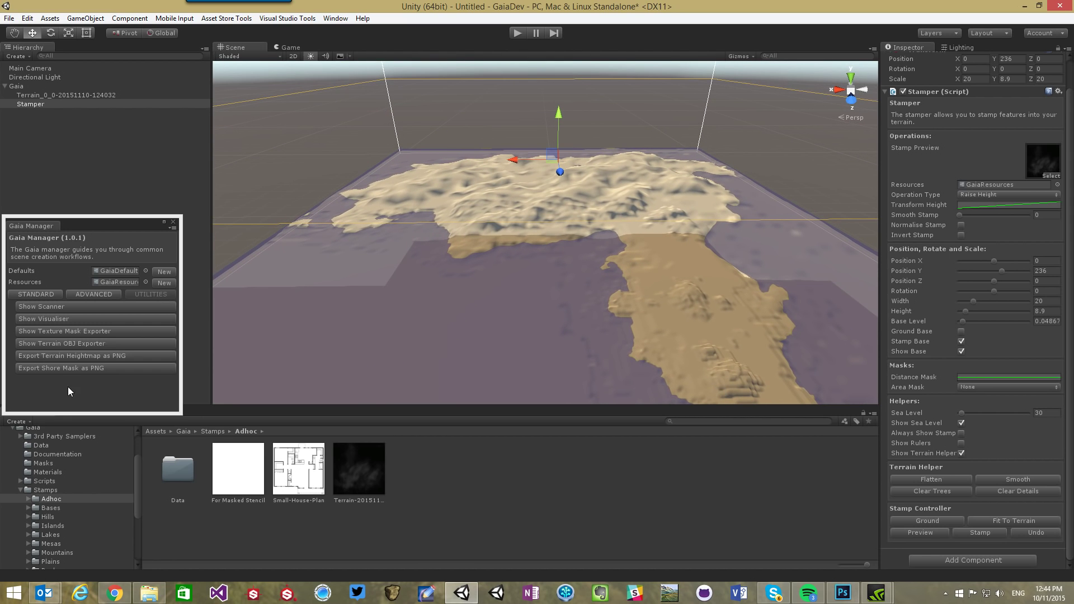
Create the spawners from Gaia Manager and run the Group Spawner to texture and forest the island
left_click(35, 294)
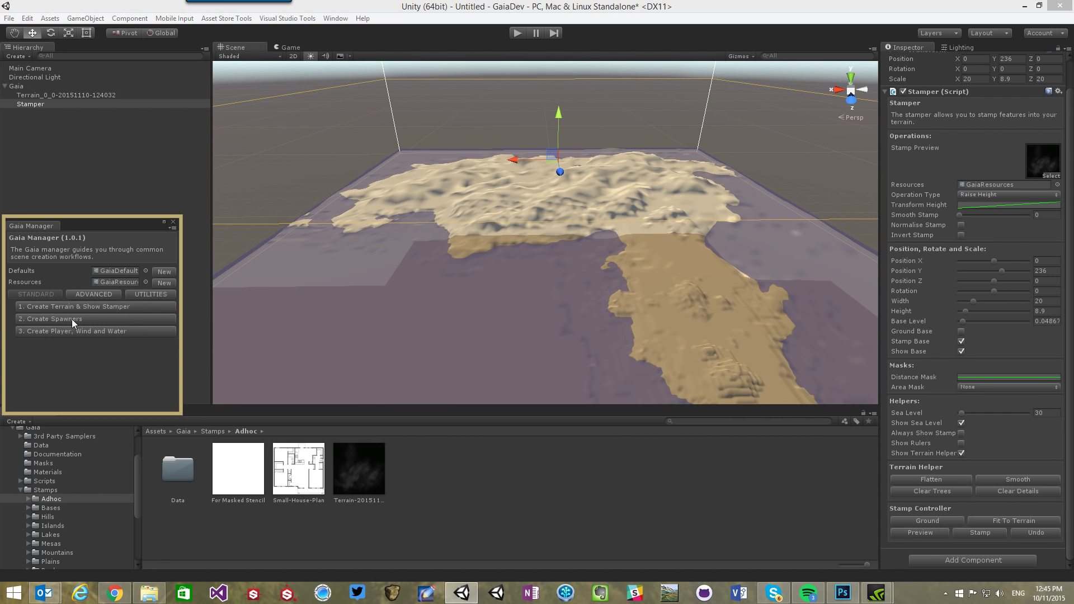
left_click(52, 318)
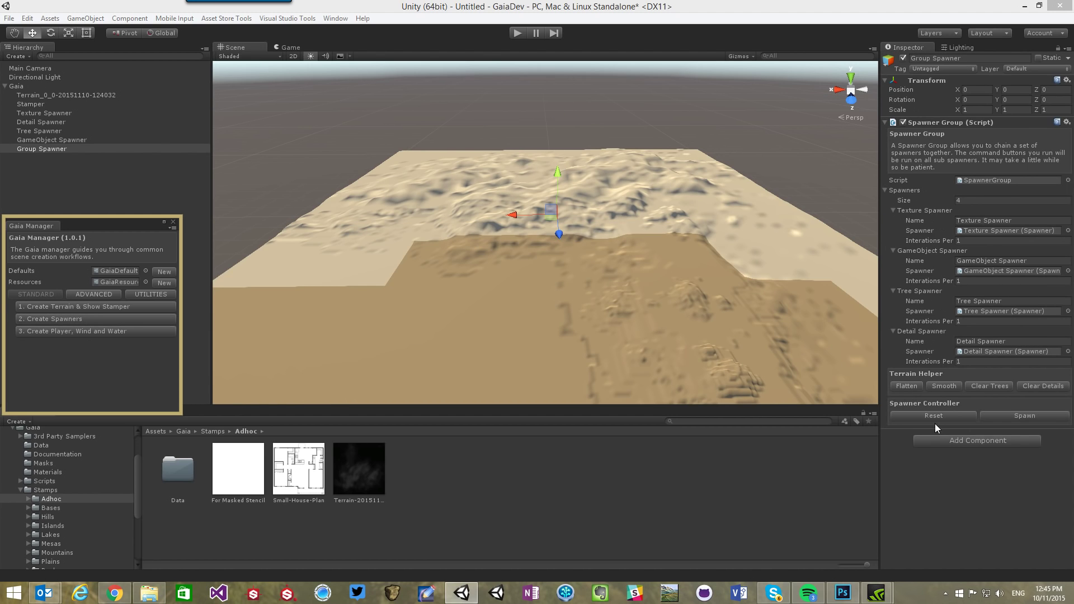
left_click(1023, 415)
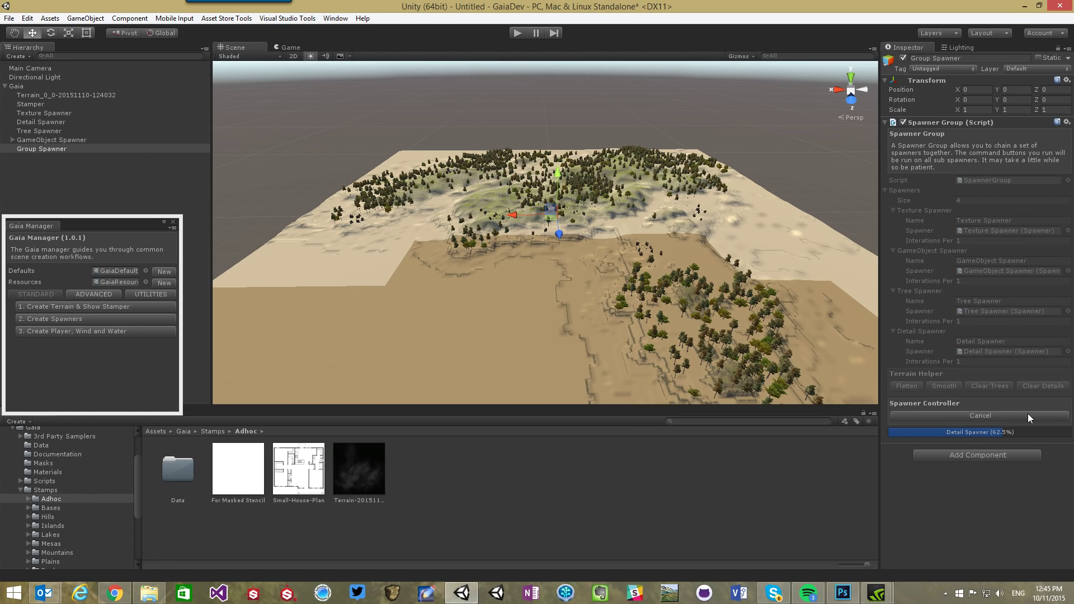
mouse_move(891, 312)
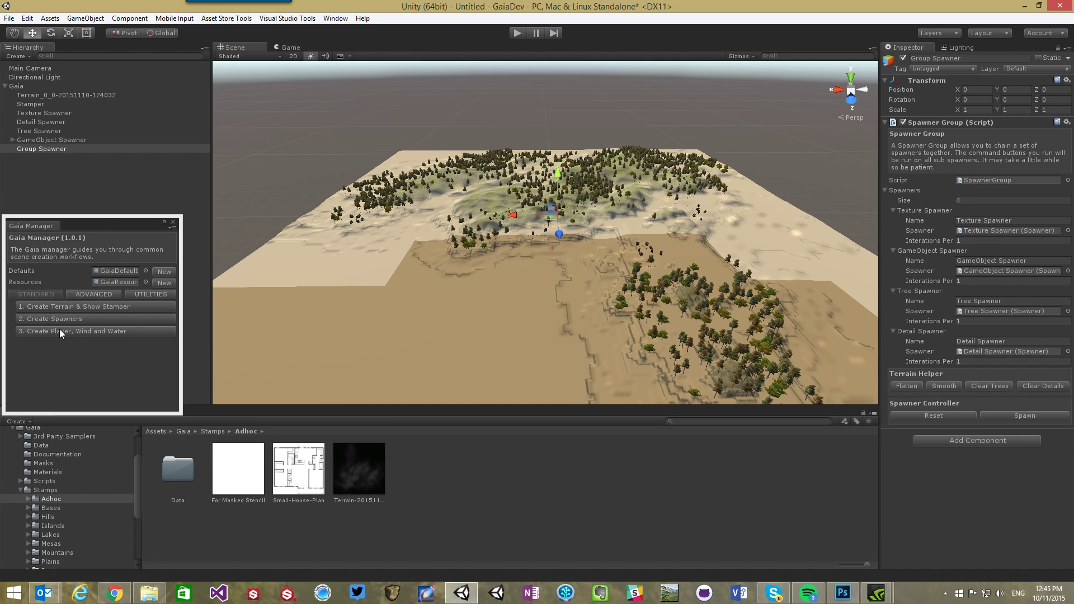
Create the player, wind and water, expand the FPSController, and select the Terrain for editing
left_click(95, 331)
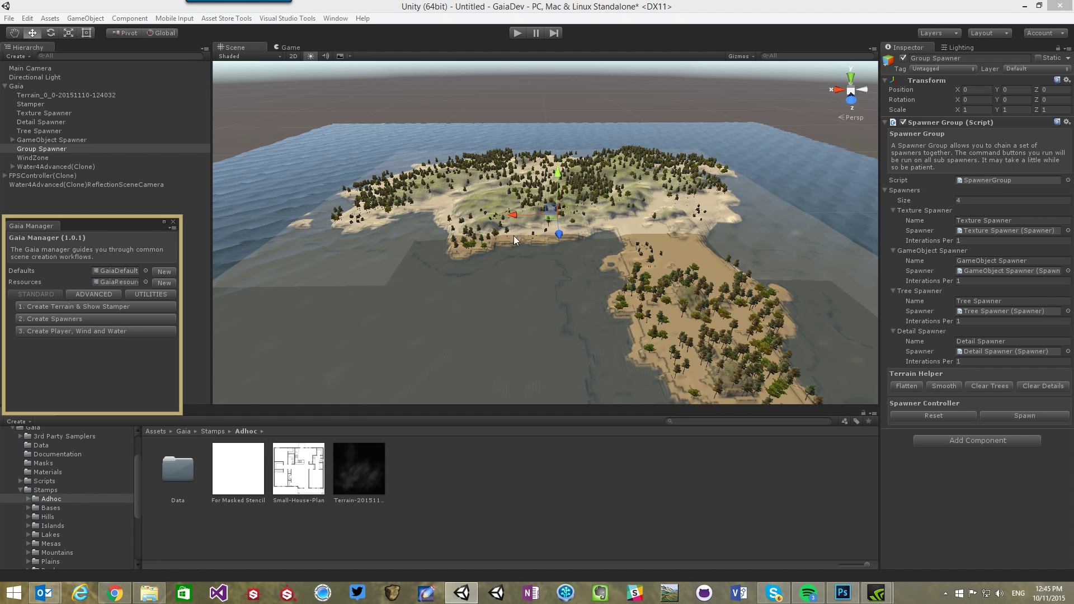
mouse_move(92, 71)
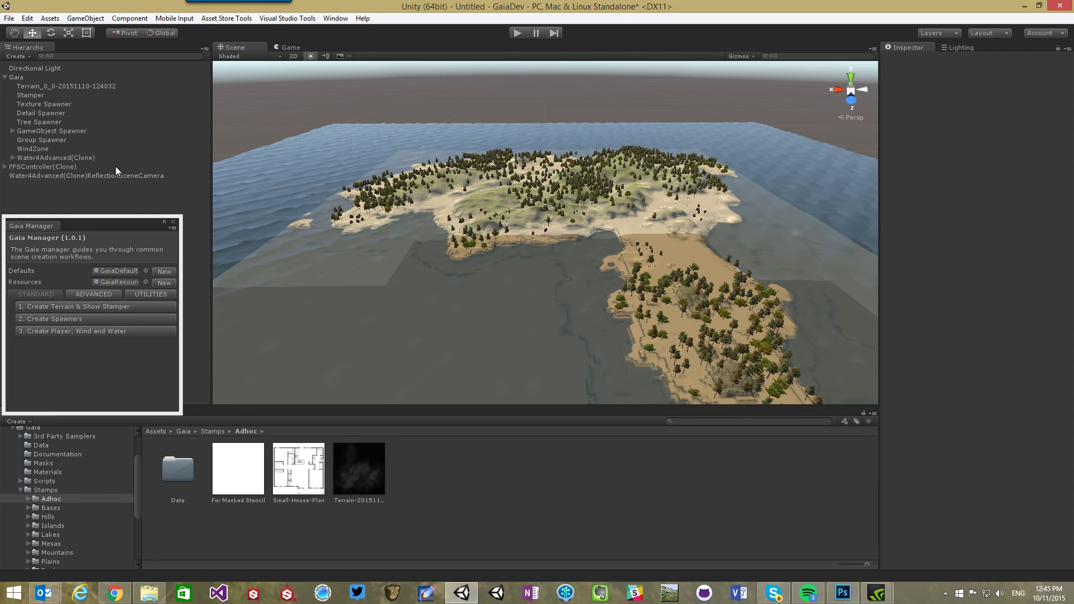
left_click(50, 175)
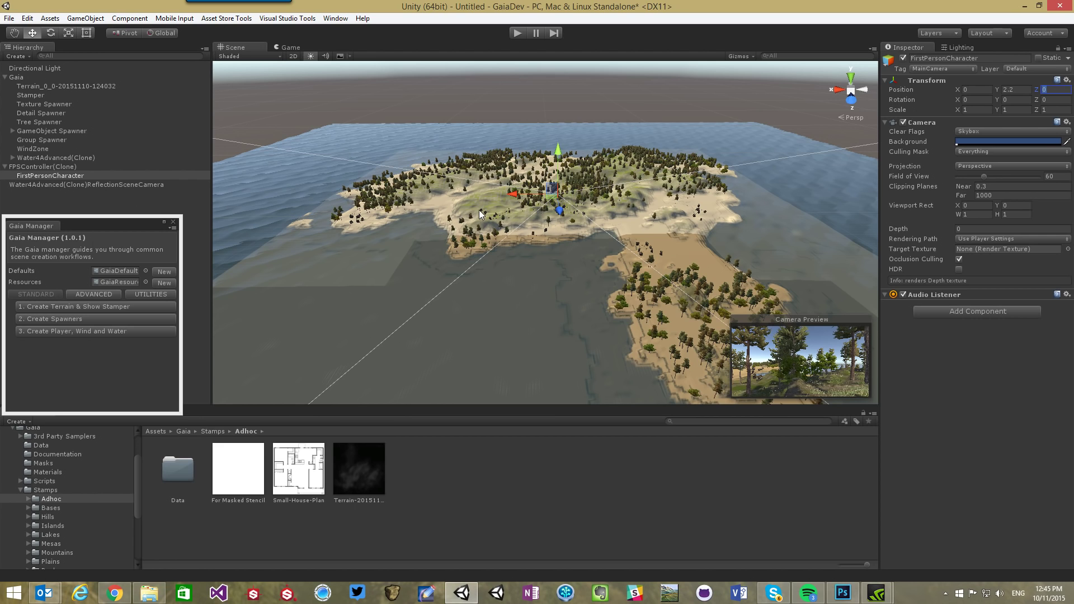
left_click(68, 86)
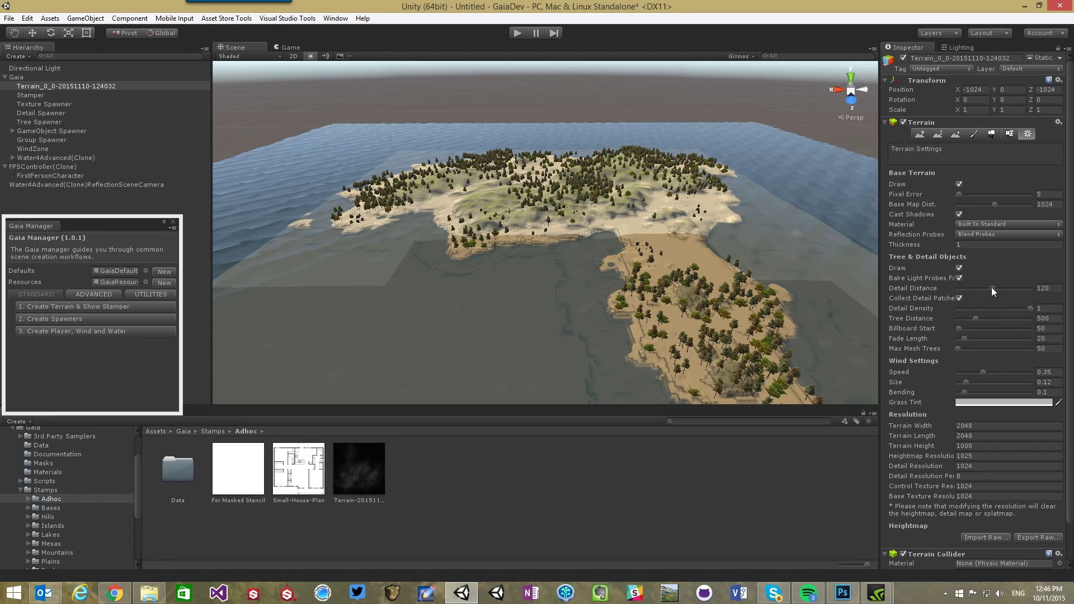
Drag the terrain's Detail Distance slider up to 250 so grass renders farther away
left_click_drag(991, 289, 1015, 288)
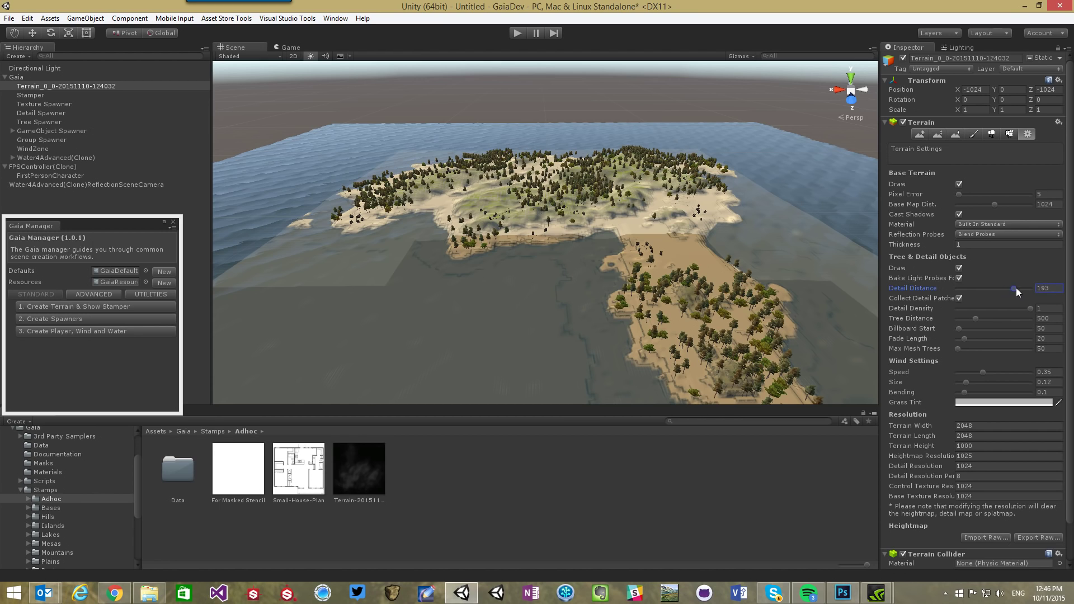
left_click_drag(1014, 287, 1030, 288)
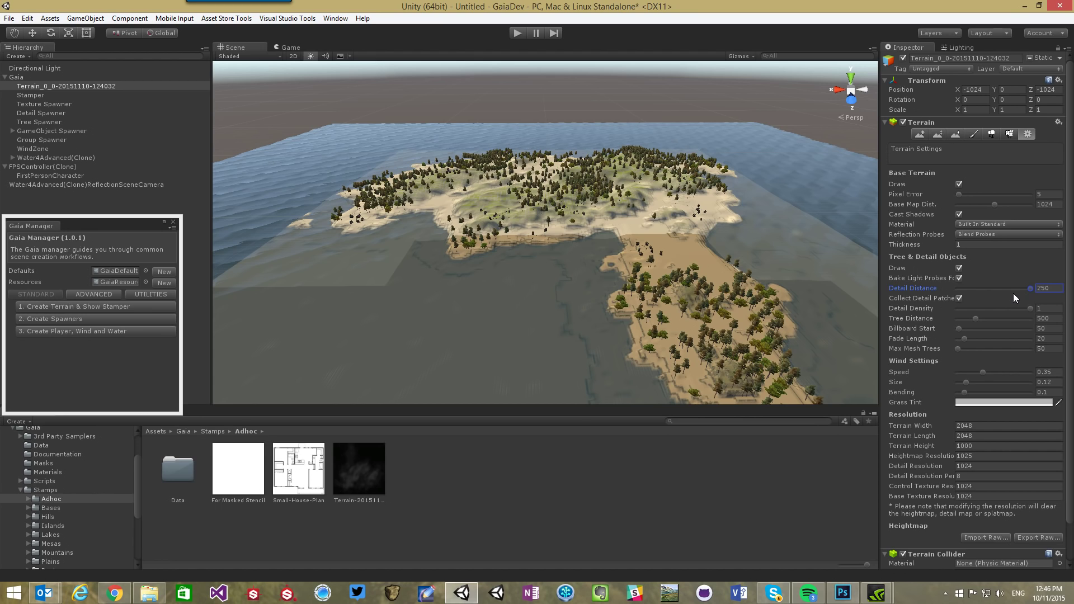
mouse_move(768, 278)
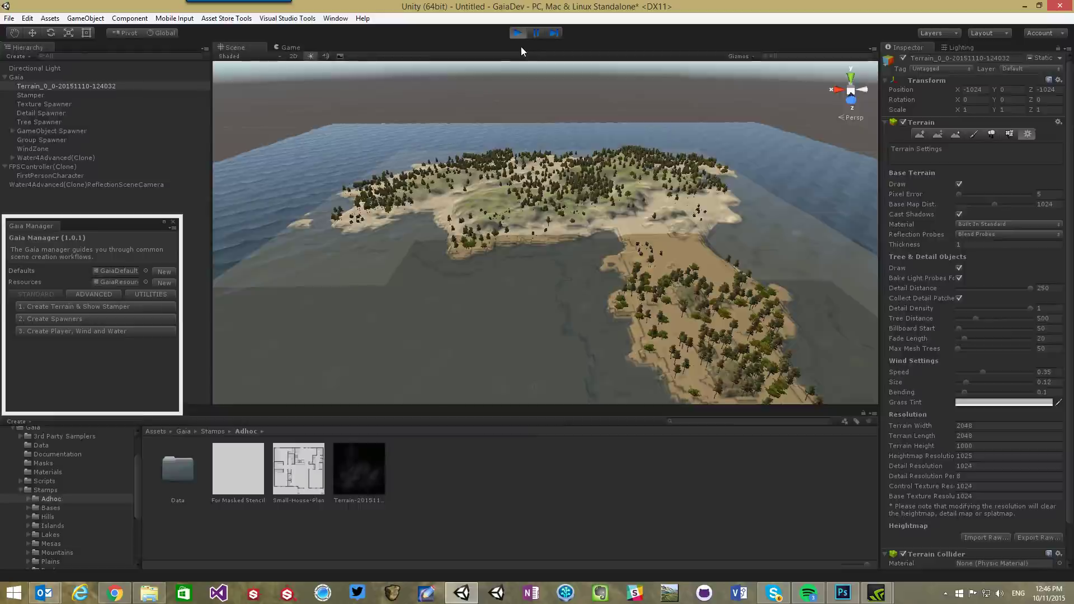
Inspect the FPSController's controller, rigidbody and audio components, then close the Gaia Manager window
left_click(517, 33)
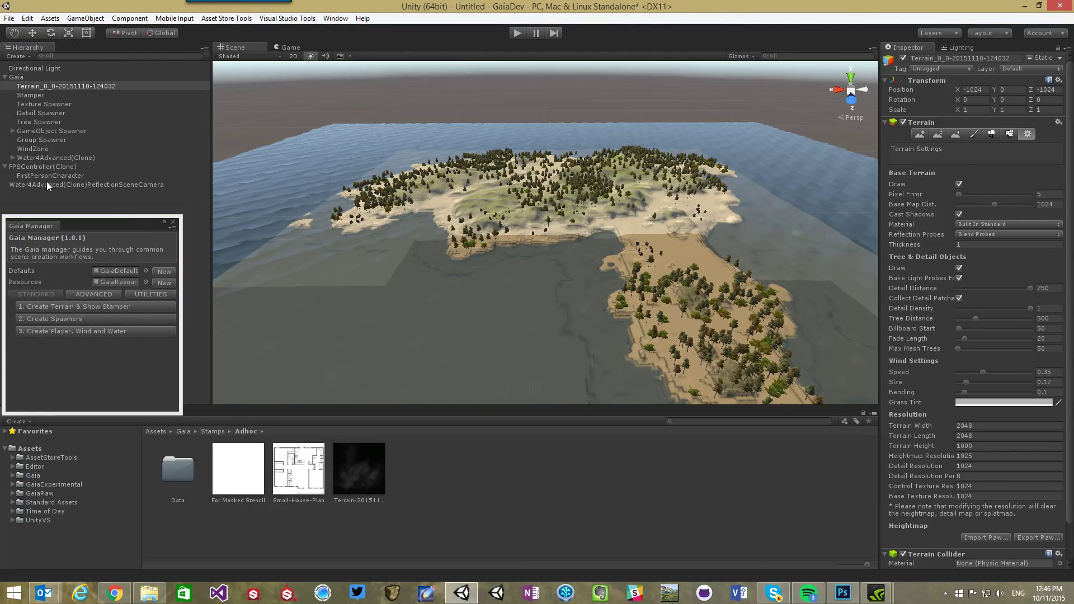
left_click(42, 166)
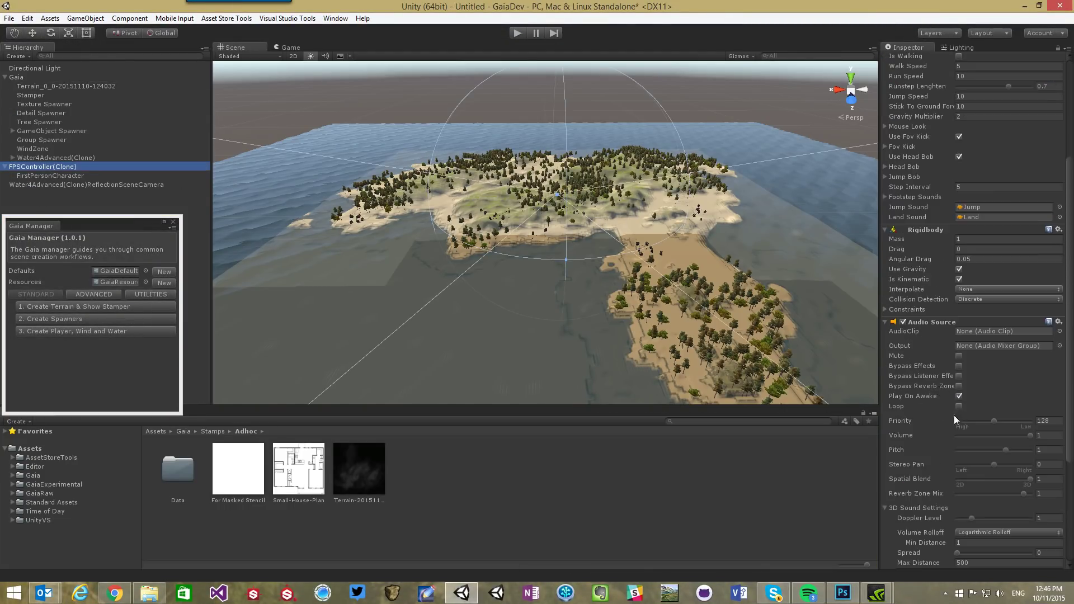
scroll("down", 3)
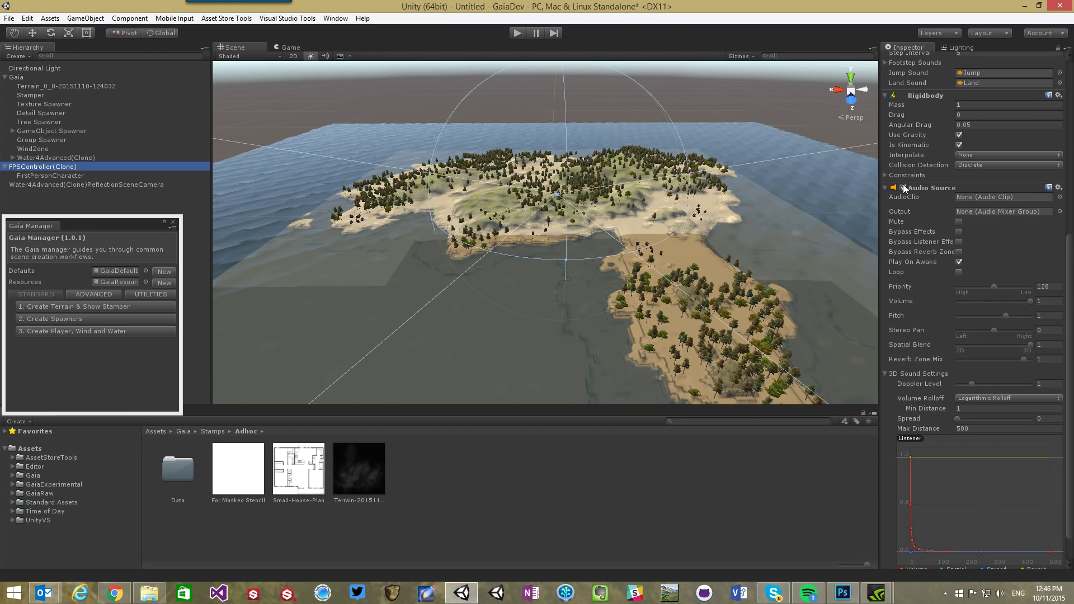
scroll("down", 3)
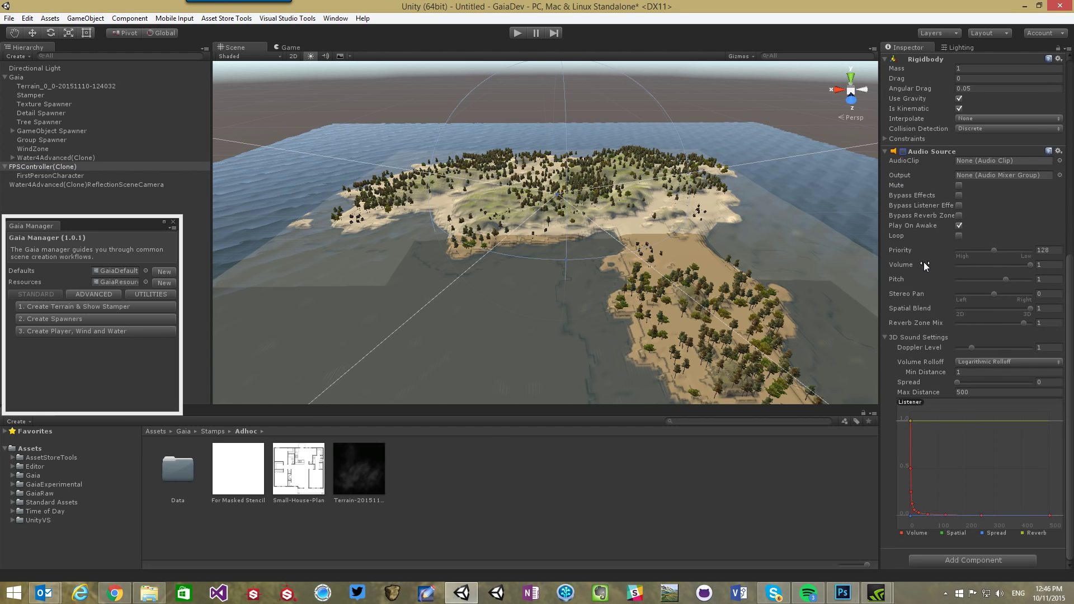
left_click(43, 166)
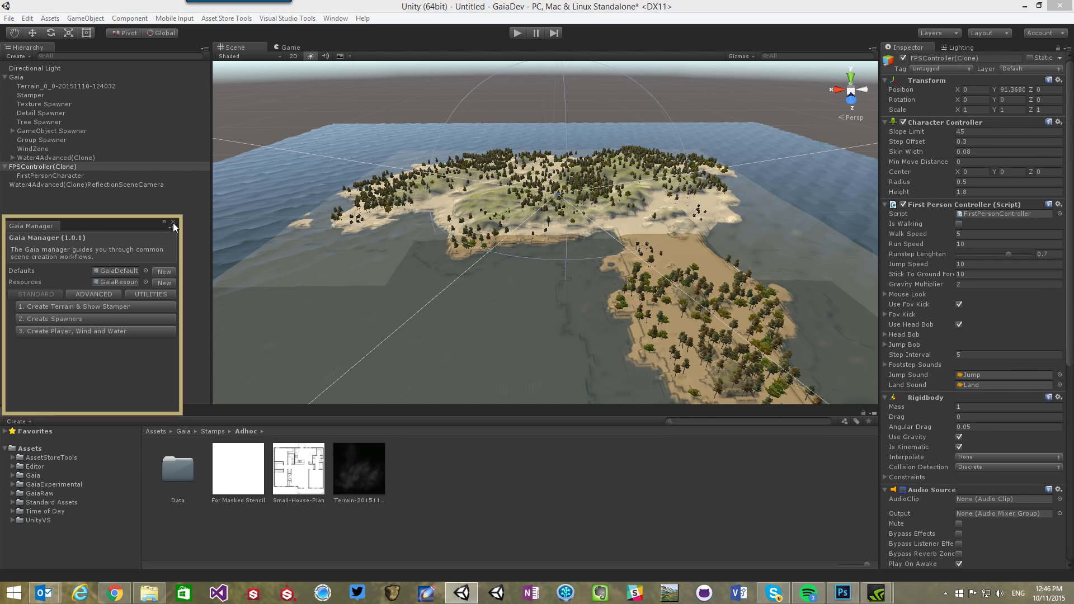
left_click(174, 226)
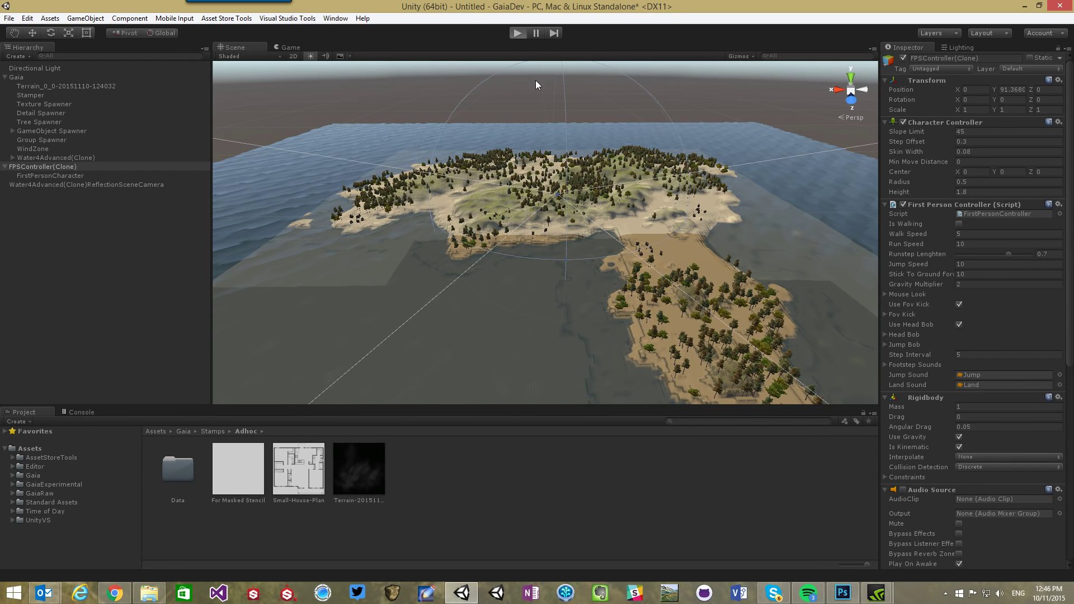
Enter Play mode and walk through the island's grass and trees in first person
left_click(518, 32)
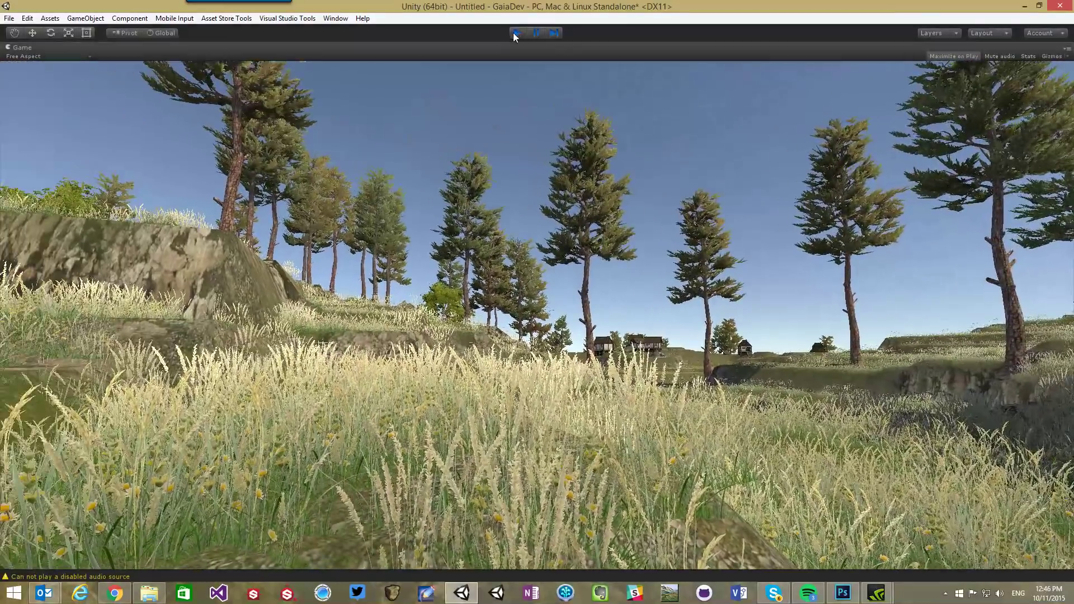
Stop Play, select the Stamper and browse Assets/Gaia/Stamps/Mountains for a Mountain Field stamp at height 4.8
left_click(516, 32)
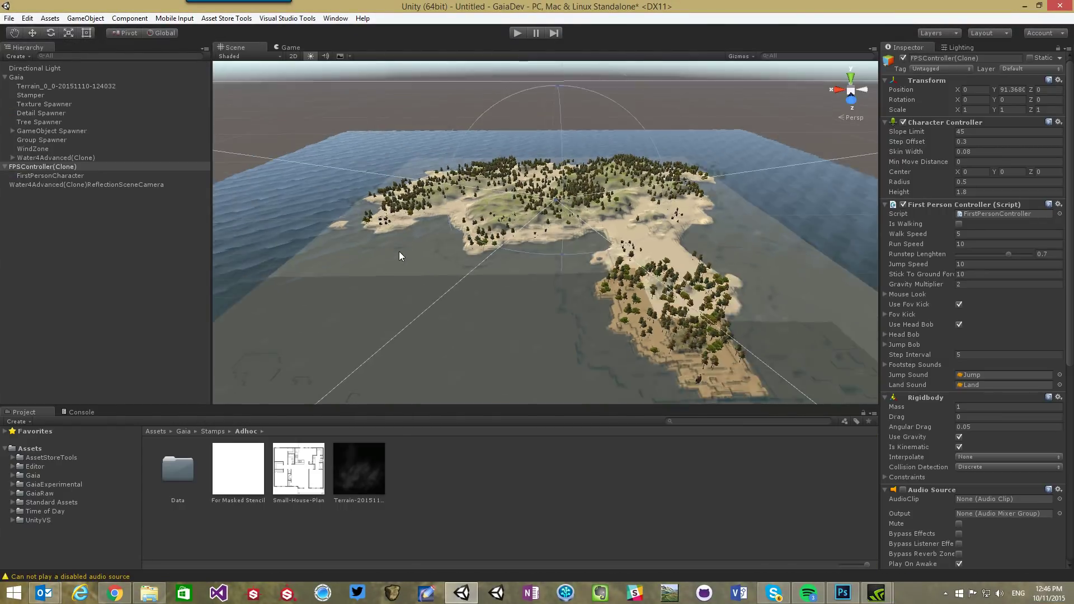
left_click(31, 94)
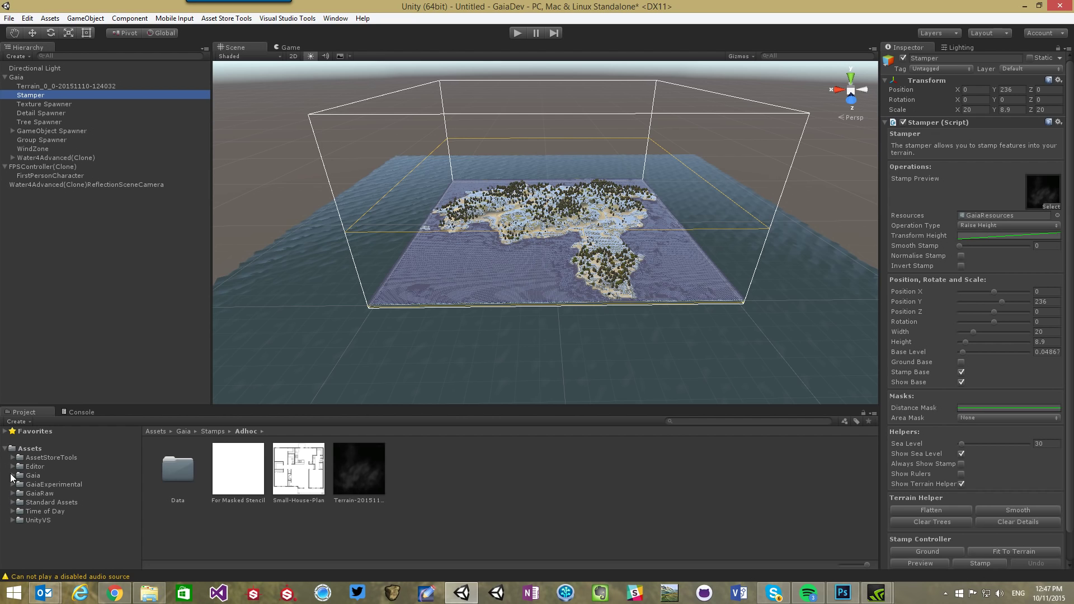
left_click(12, 475)
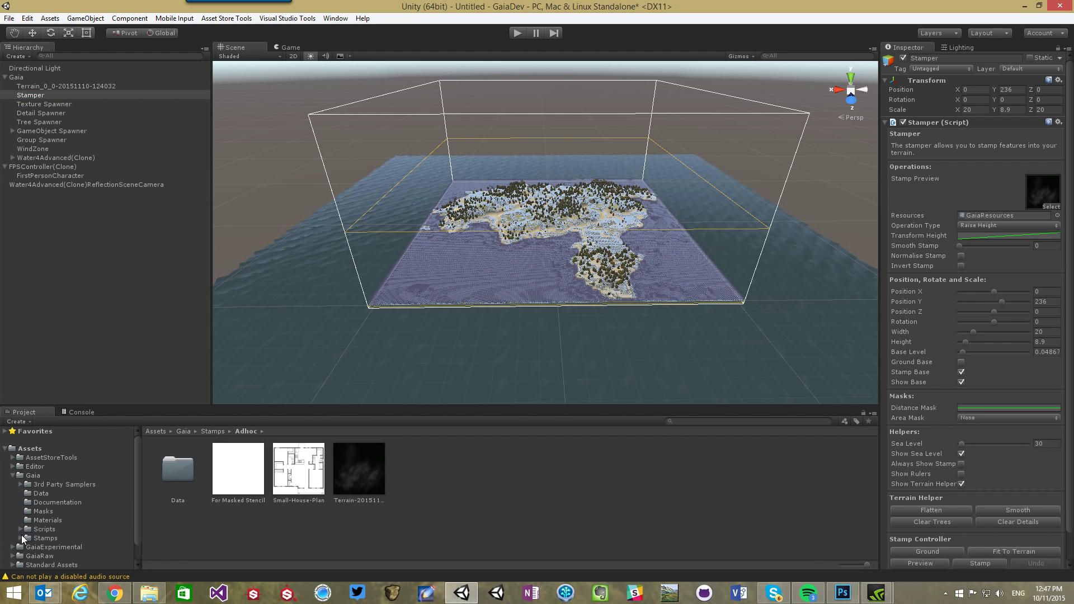
left_click(9, 537)
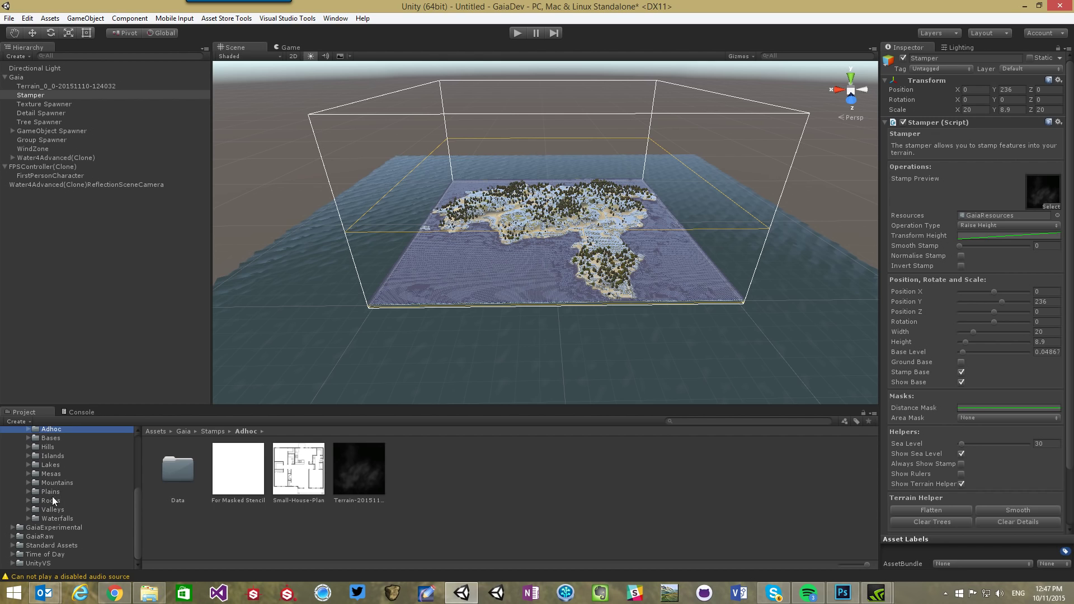
left_click(57, 482)
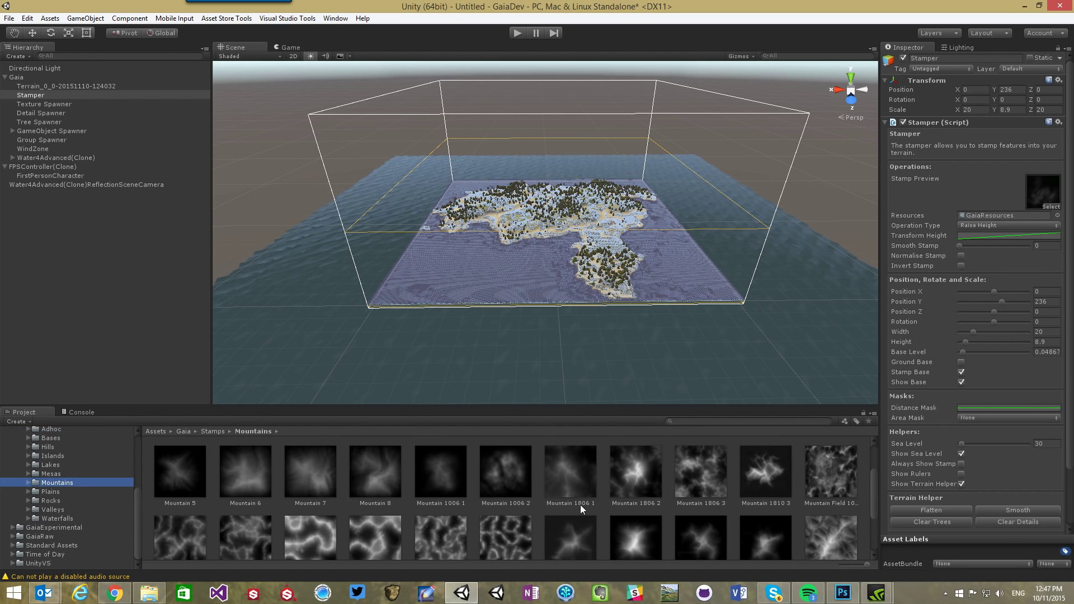
scroll("down", 3)
type("4.8")
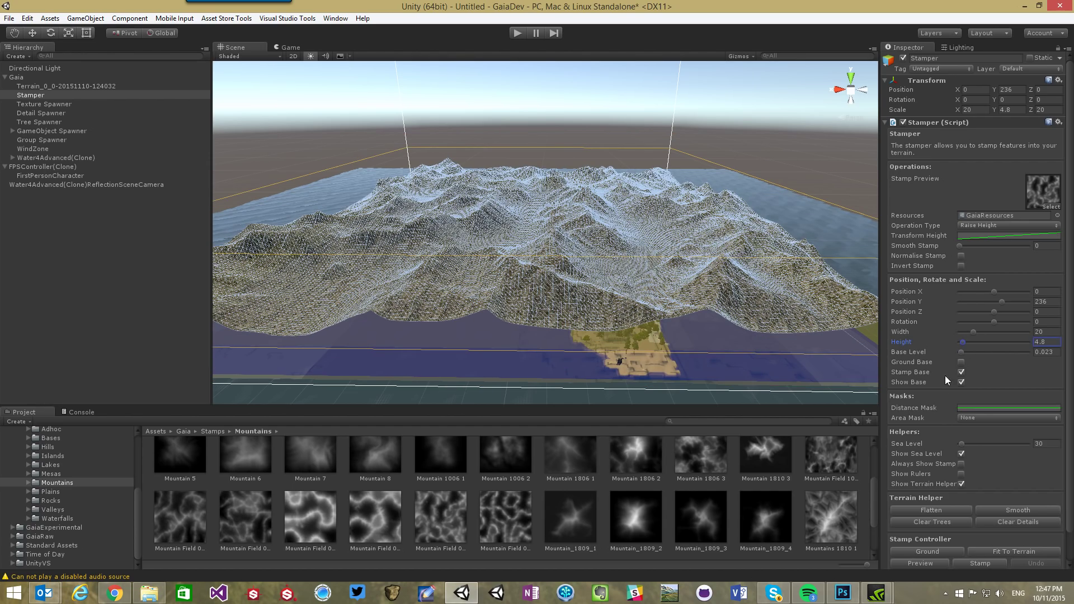
Drop the mountain stamp to ground level and give its Distance Mask a preset falloff curve
left_click(962, 351)
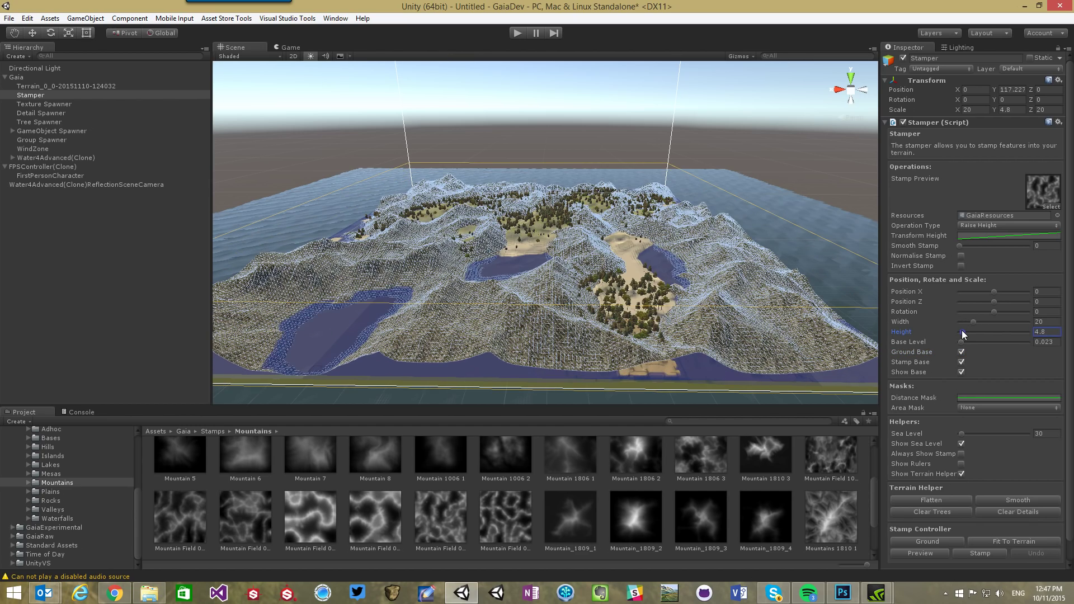
mouse_move(981, 400)
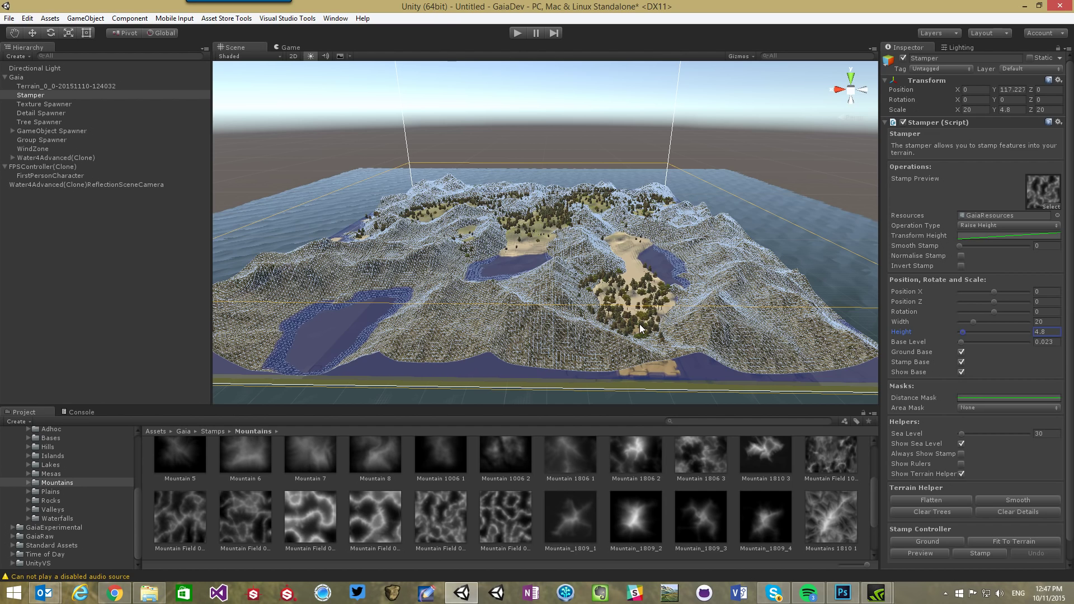
mouse_move(762, 363)
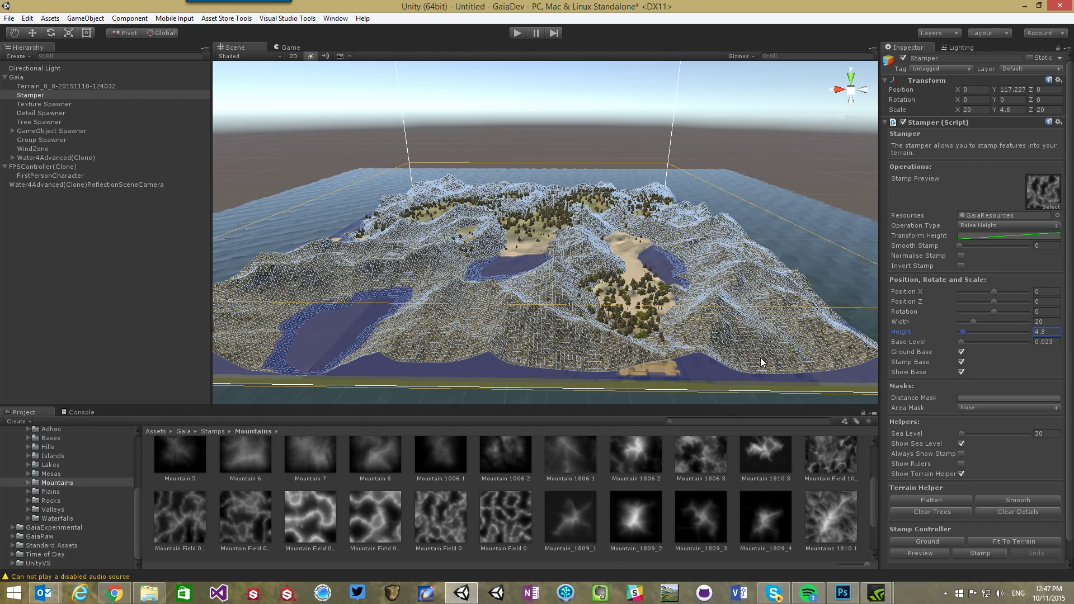
left_click(1007, 235)
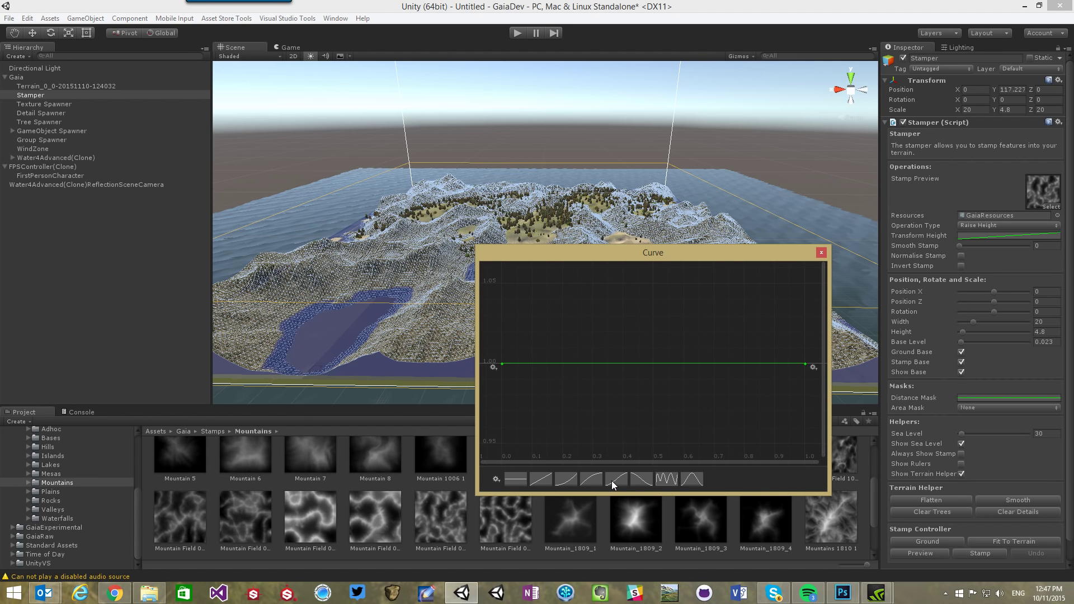
left_click(820, 253)
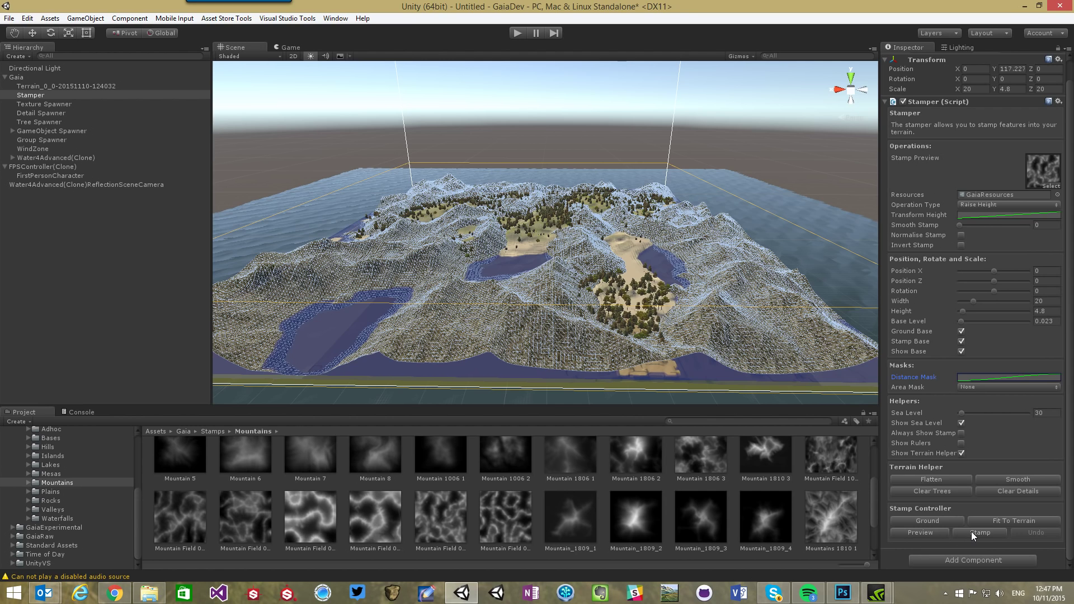
Stamp the mountain field so raised ridges ring the sandy forested island
left_click(978, 532)
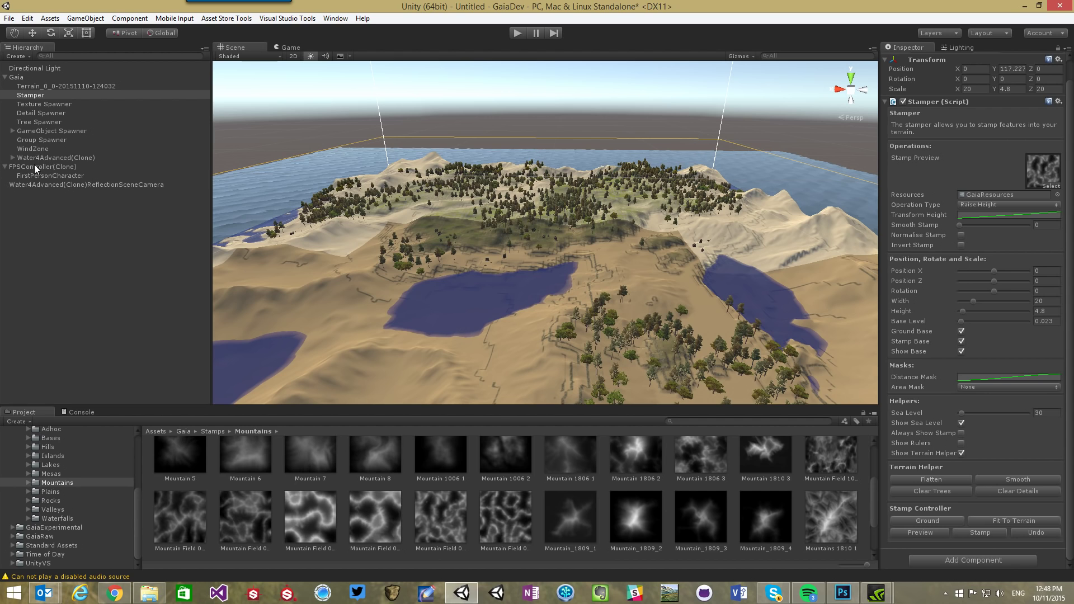
mouse_move(46, 143)
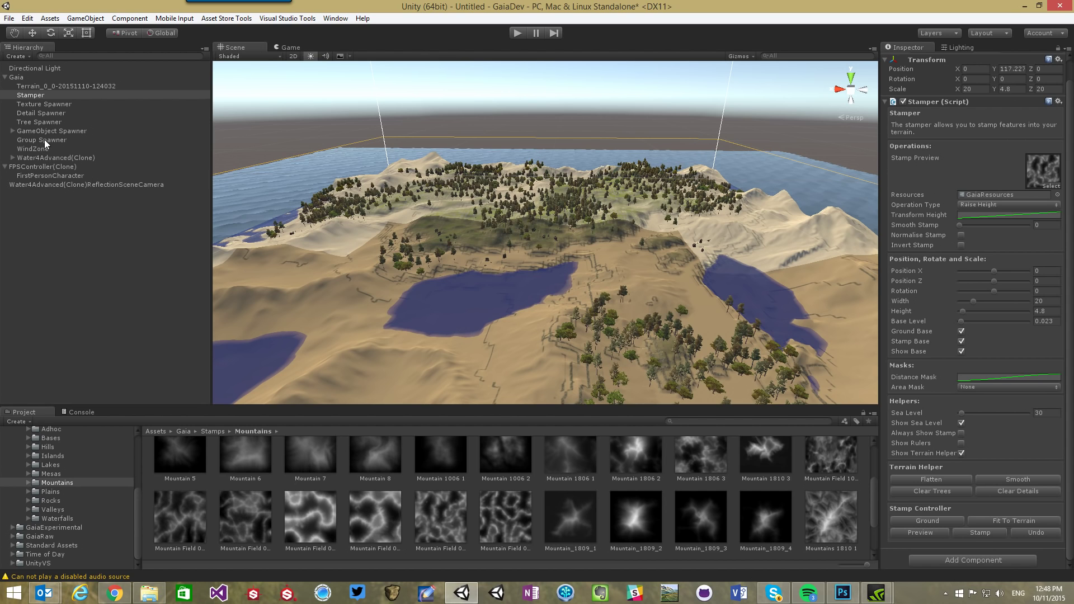
Clear all terrain trees and details via the Group Spawner, then re-spawn textures and trees
left_click(42, 139)
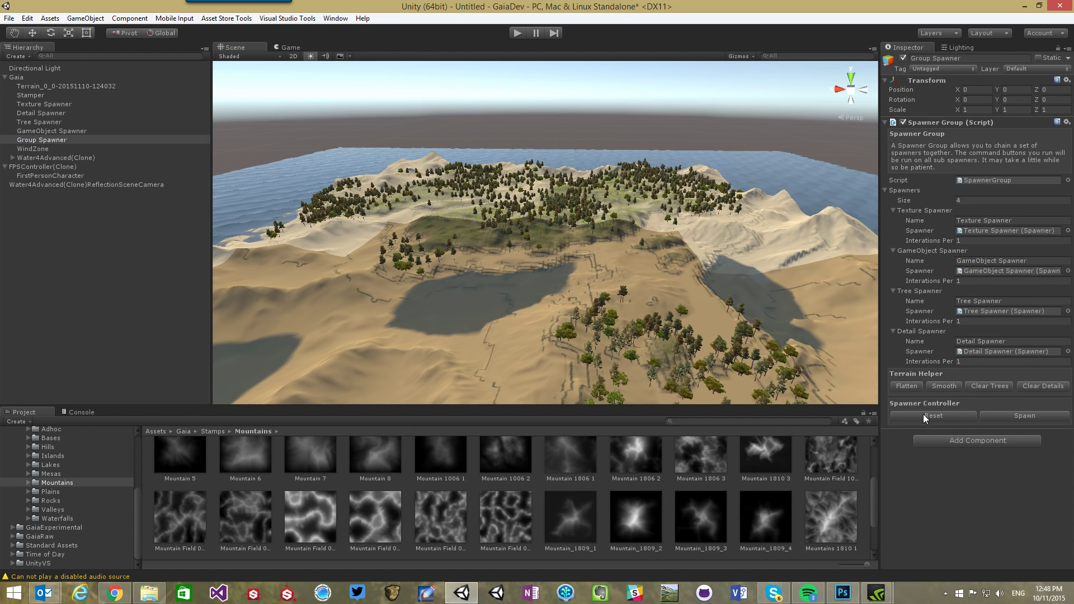
left_click(987, 385)
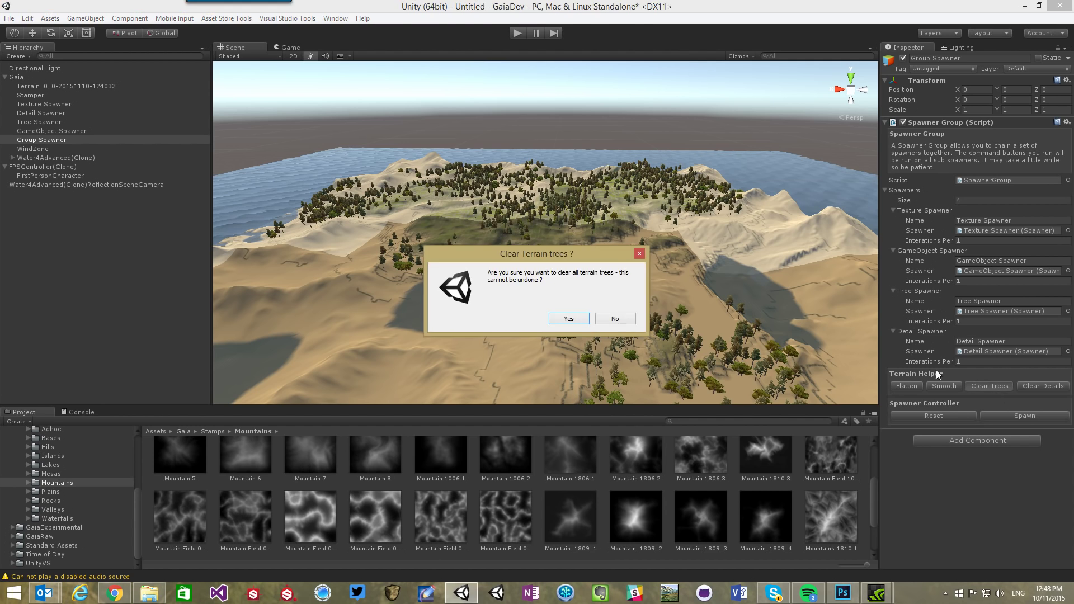
left_click(1042, 385)
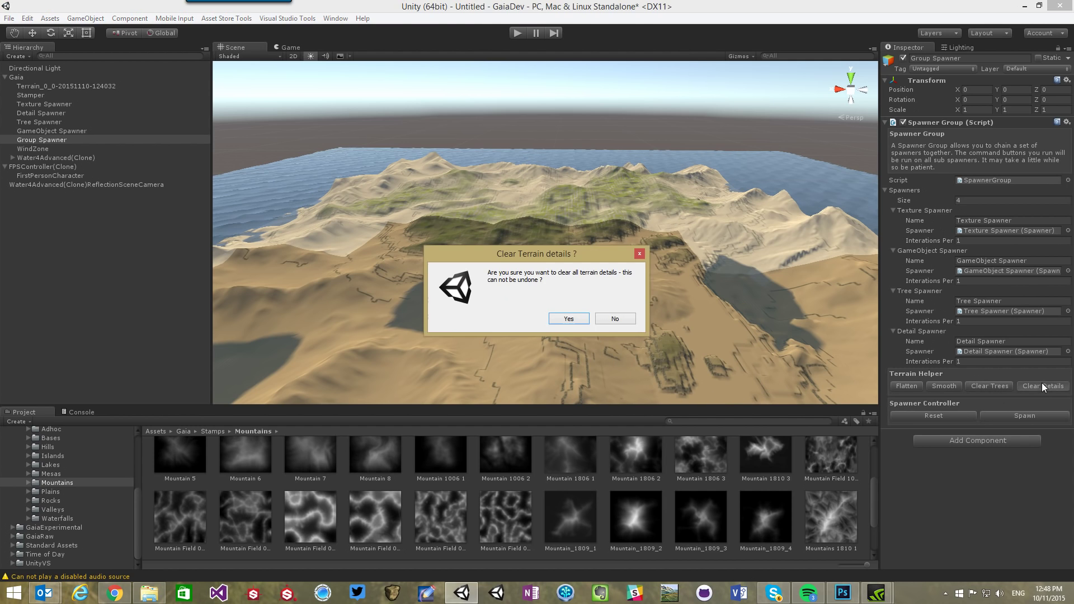
left_click(567, 318)
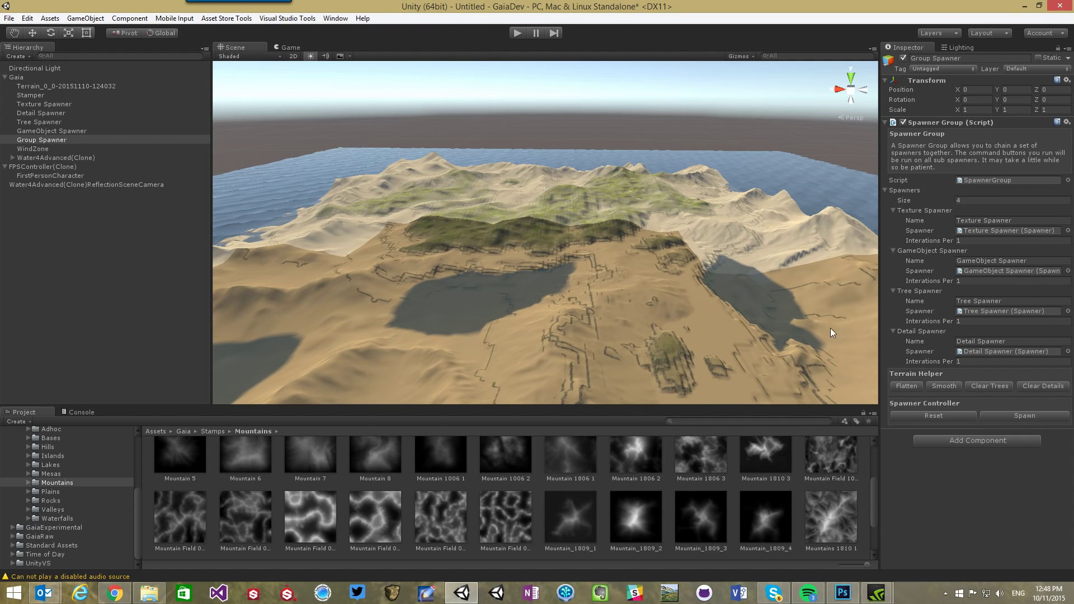
left_click(1024, 415)
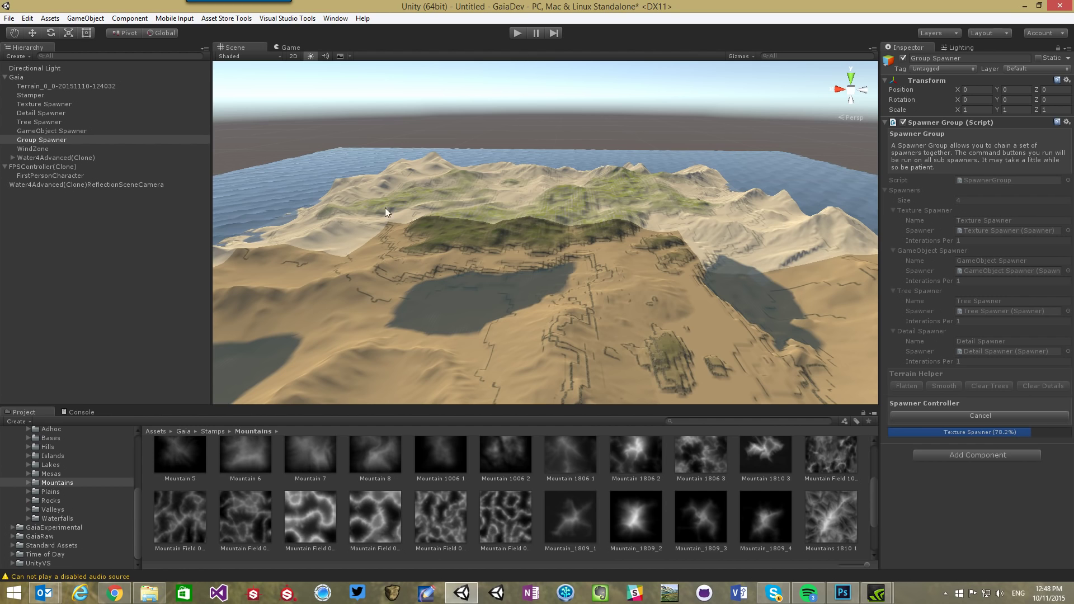
mouse_move(422, 328)
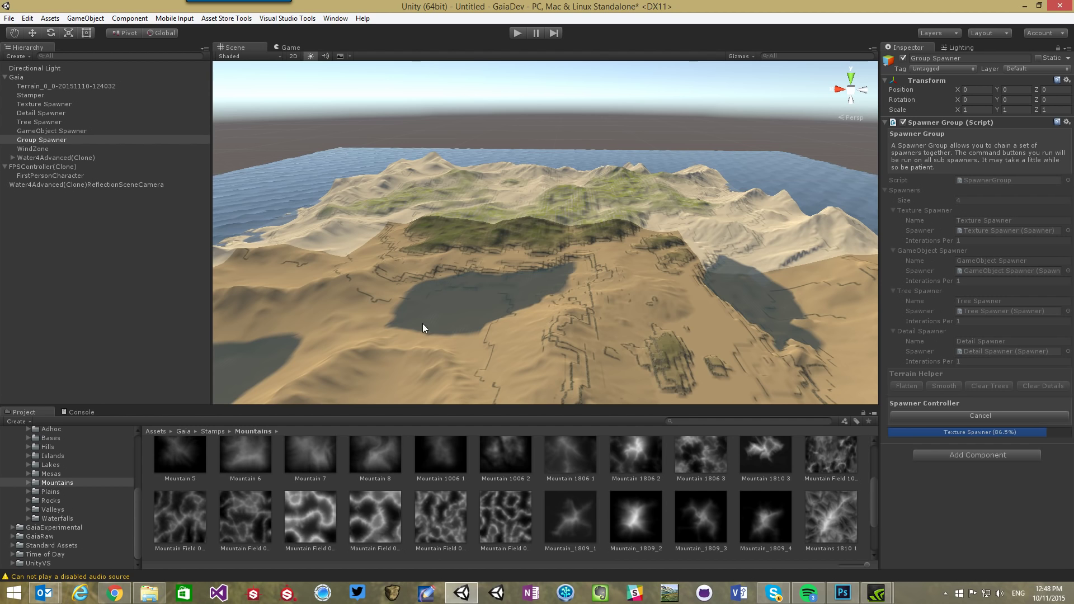
mouse_move(620, 321)
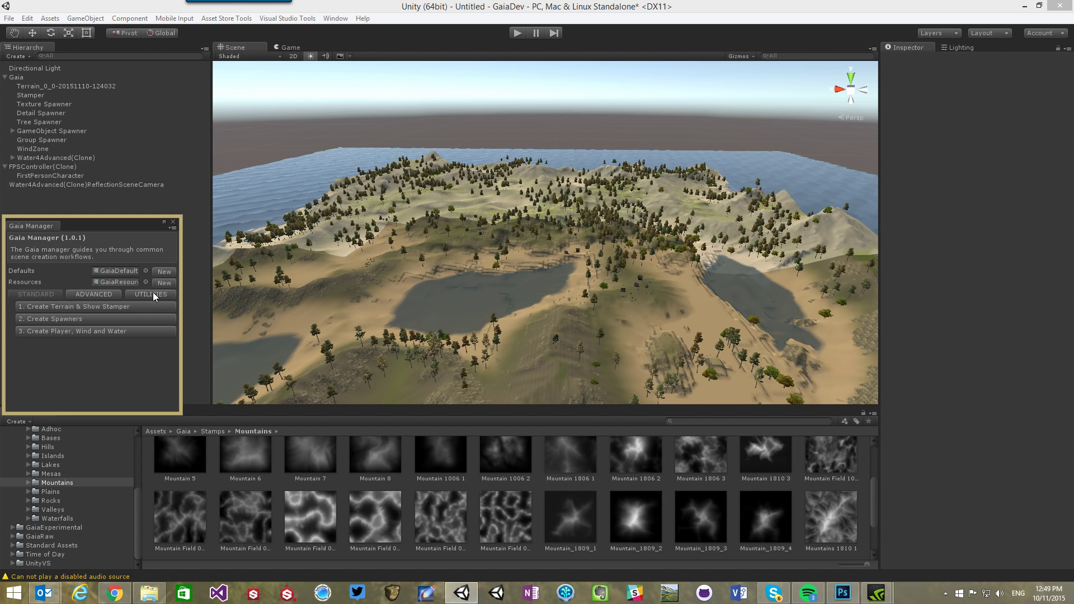
Create a Clustered Detail Spawner from the Gaia Manager's Advanced tab
left_click(42, 202)
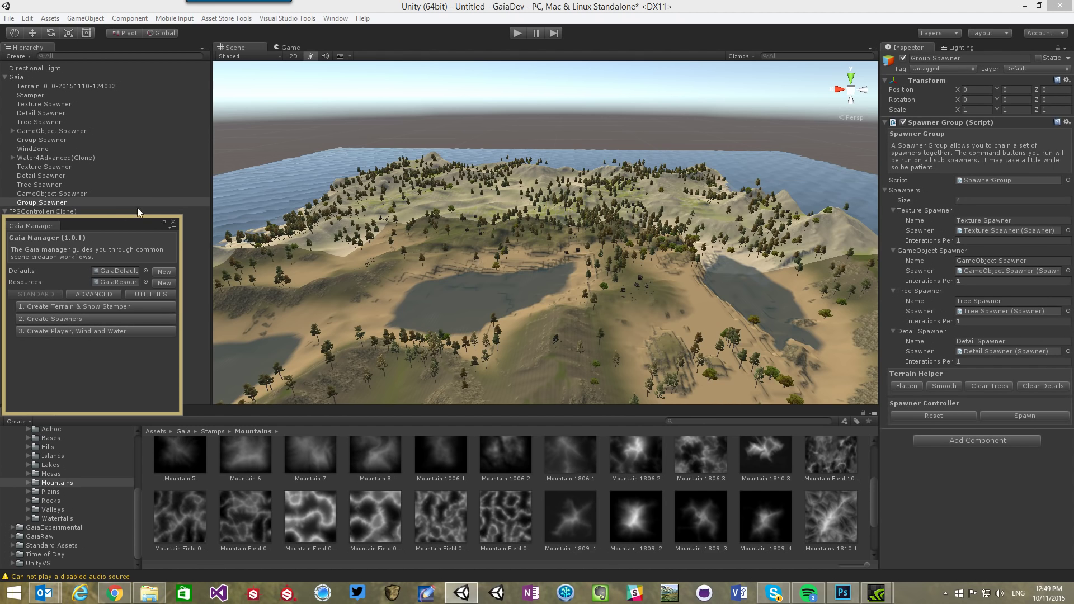
mouse_move(128, 318)
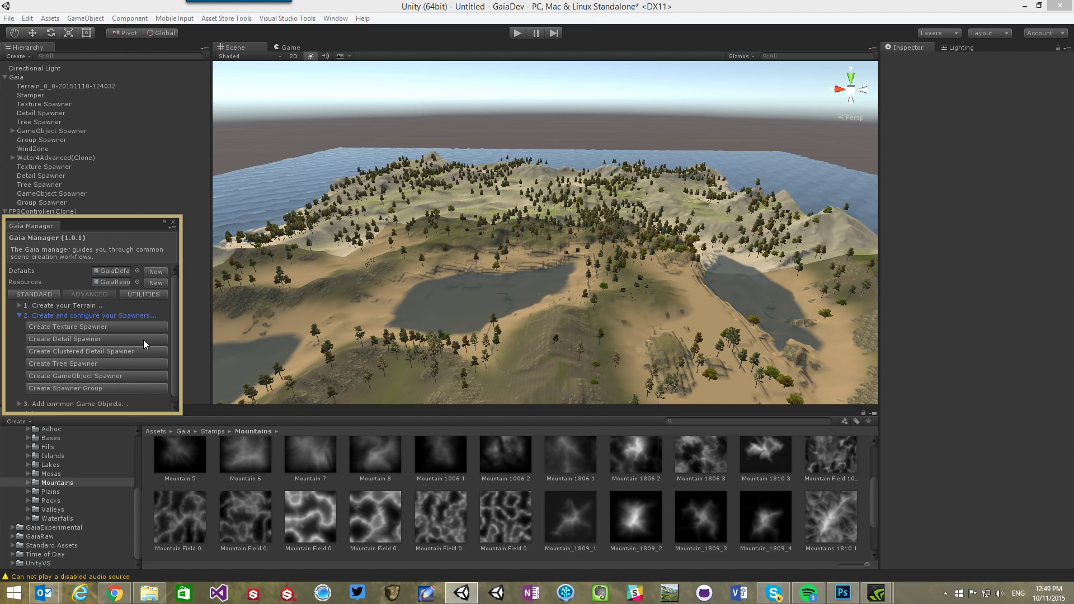
left_click(80, 351)
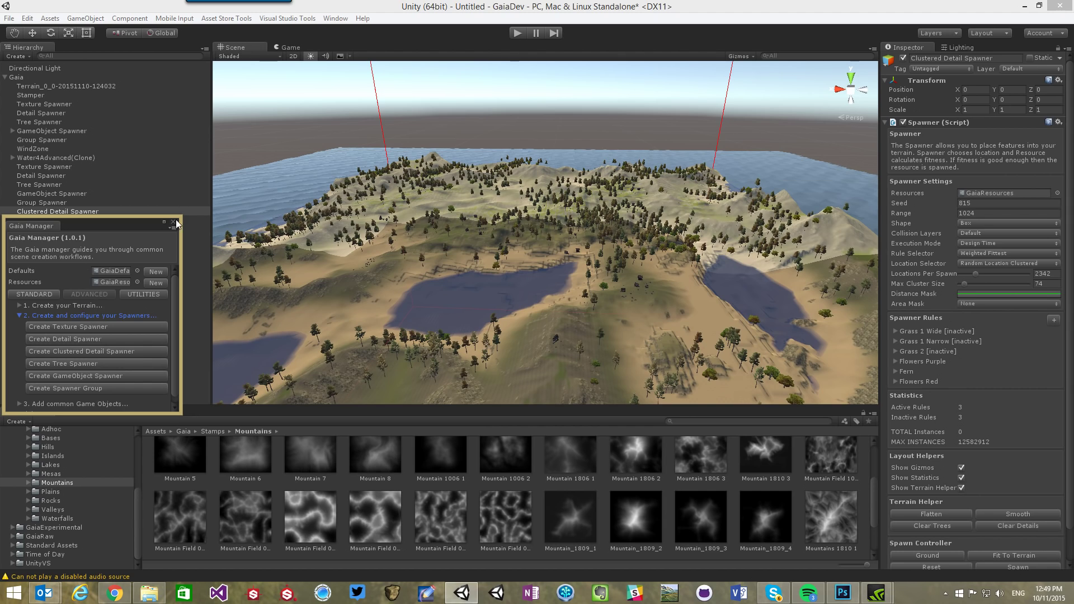
left_click(175, 223)
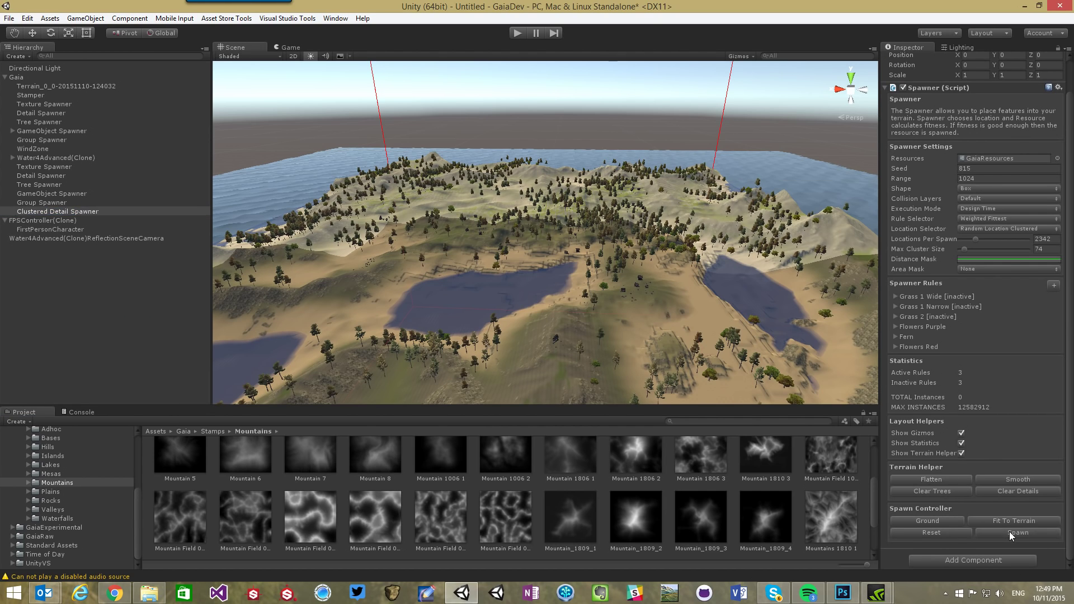
Spawn grass and flower clusters repeatedly until 11,283 detail instances cover the island
left_click(1016, 533)
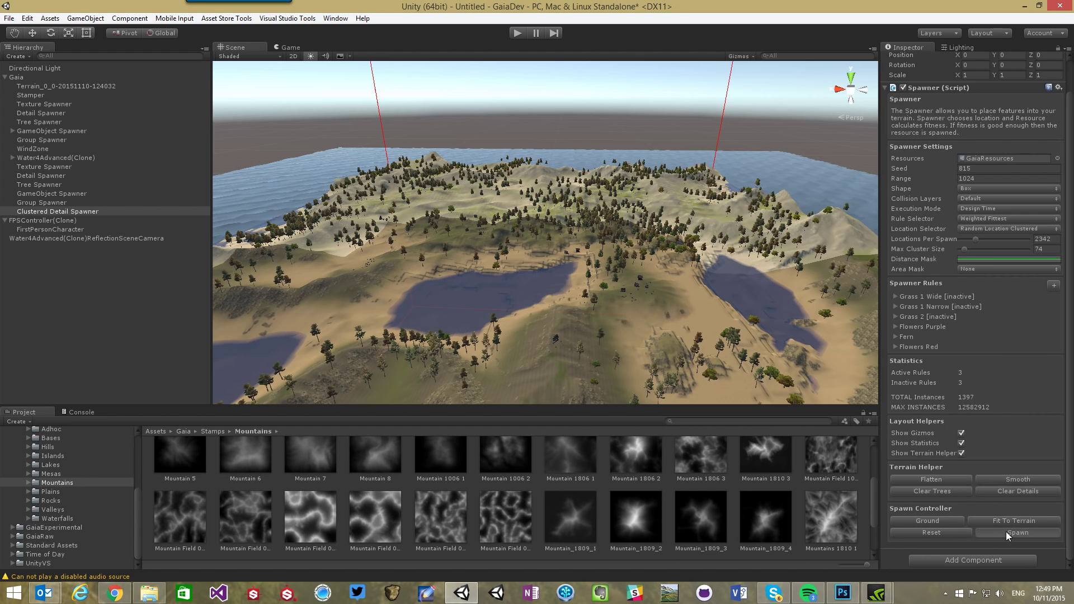
left_click(1016, 533)
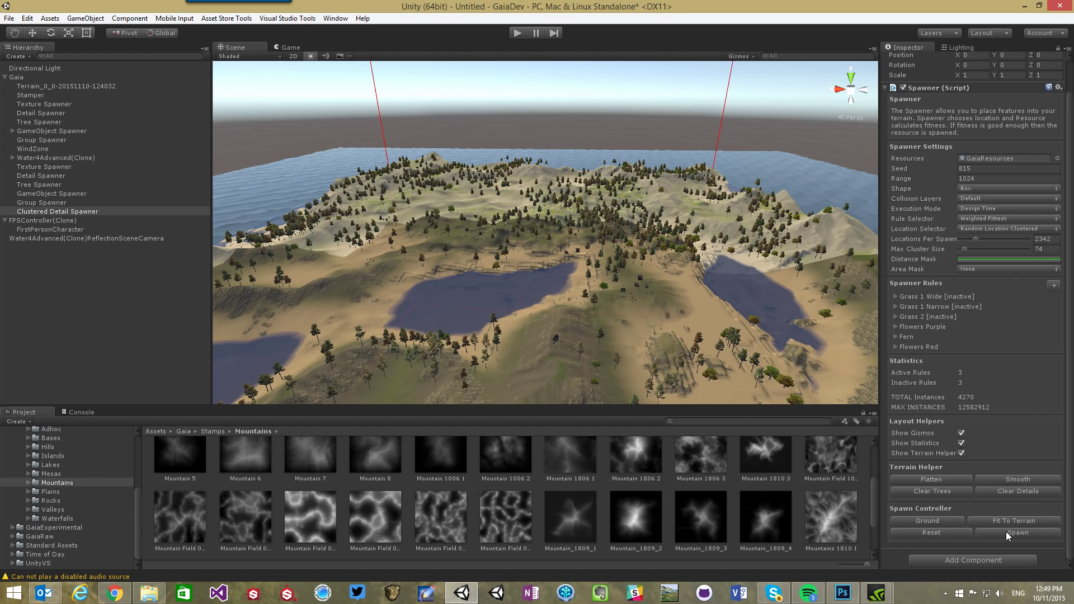
left_click(1016, 532)
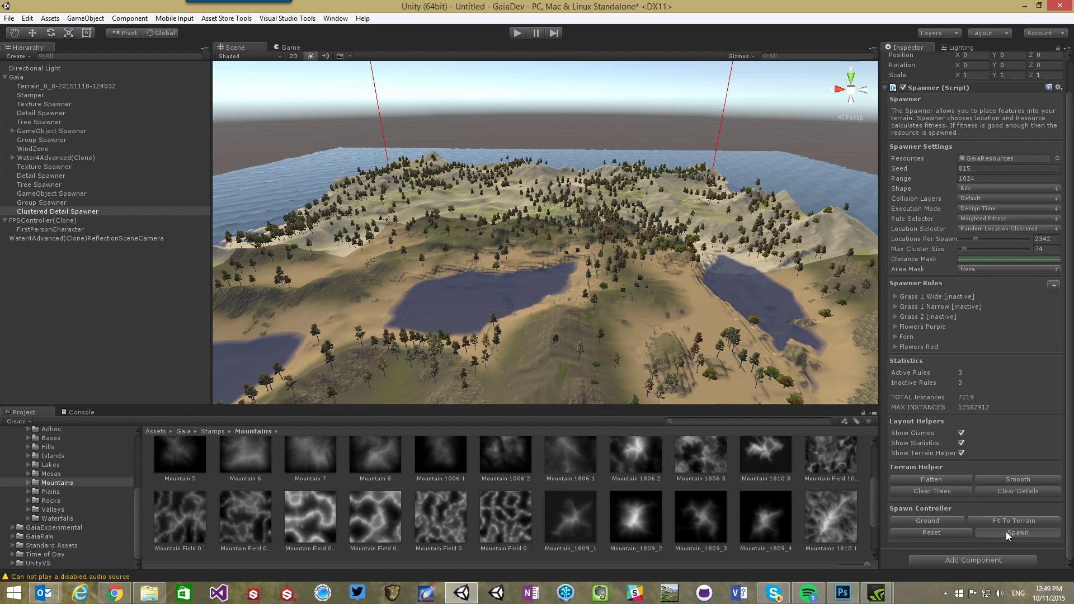
left_click(1016, 531)
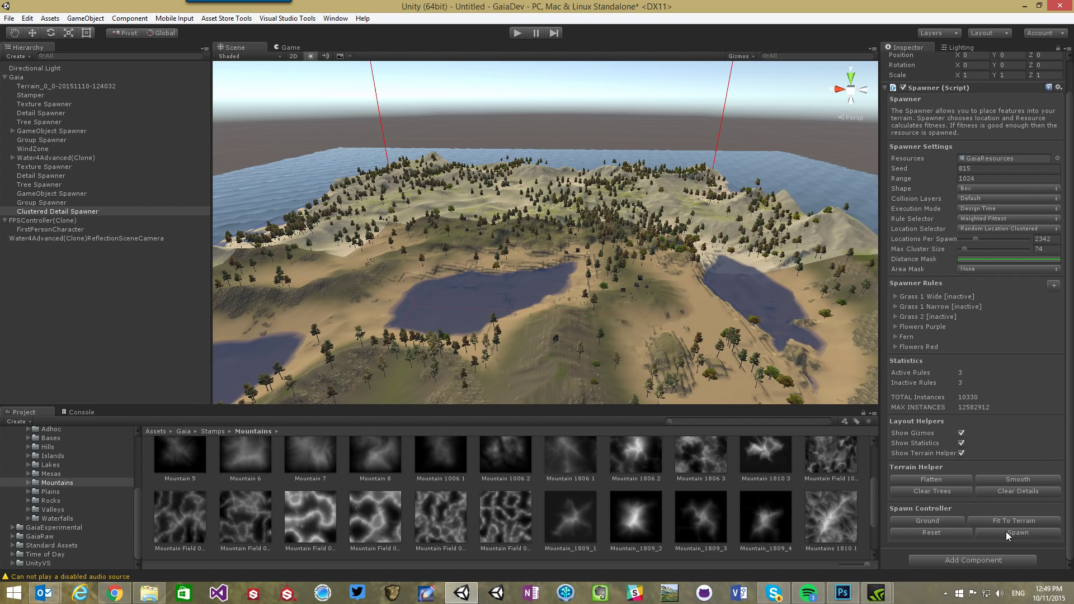
left_click(1016, 533)
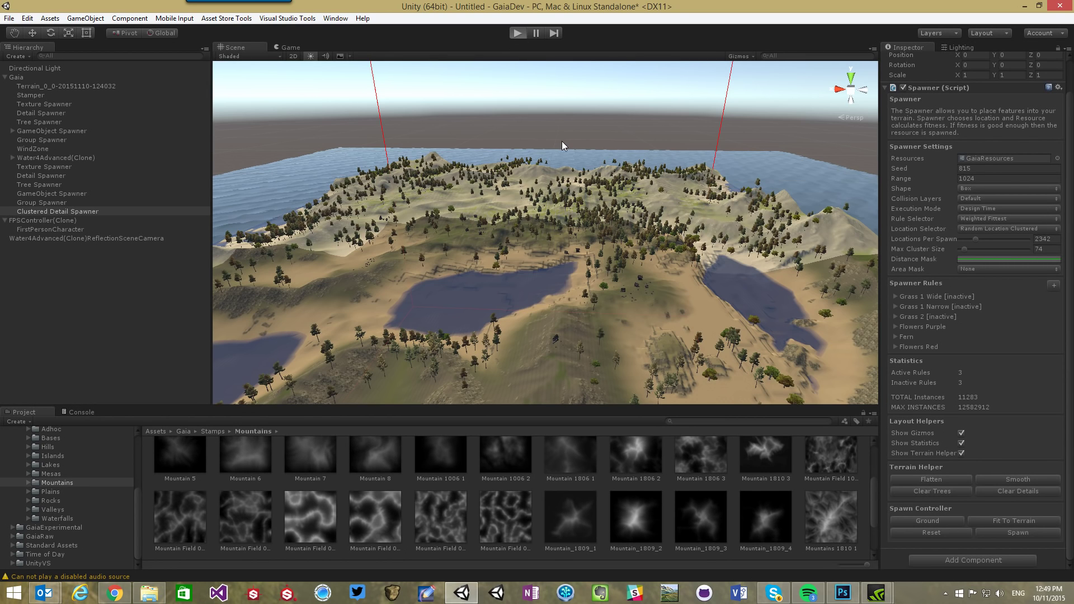
left_click(518, 33)
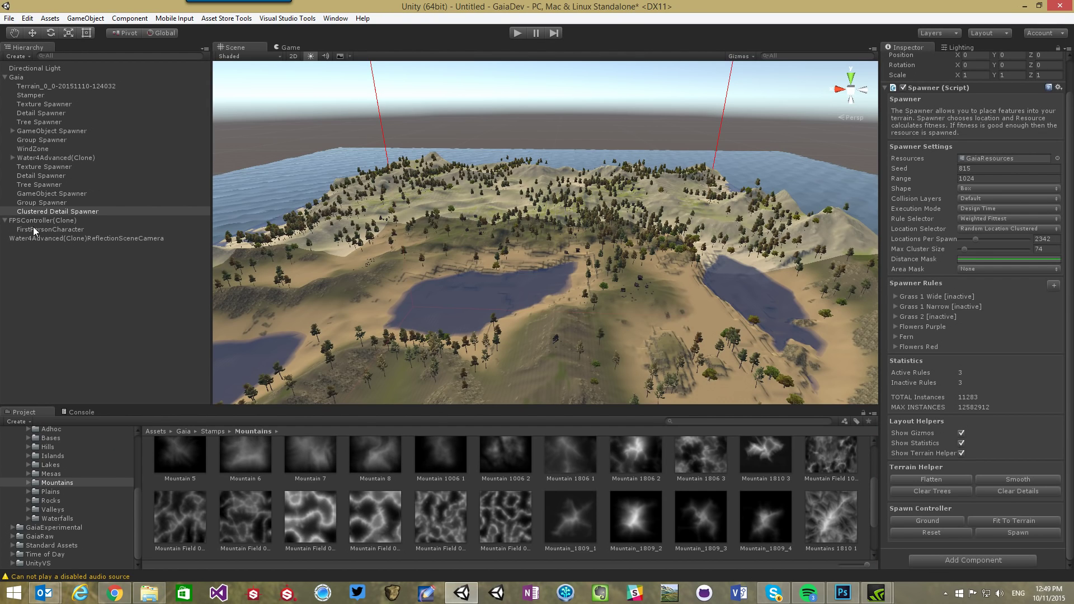
Set the FirstPersonCharacter camera's far clipping plane to 2000 and enable HDR
left_click(48, 229)
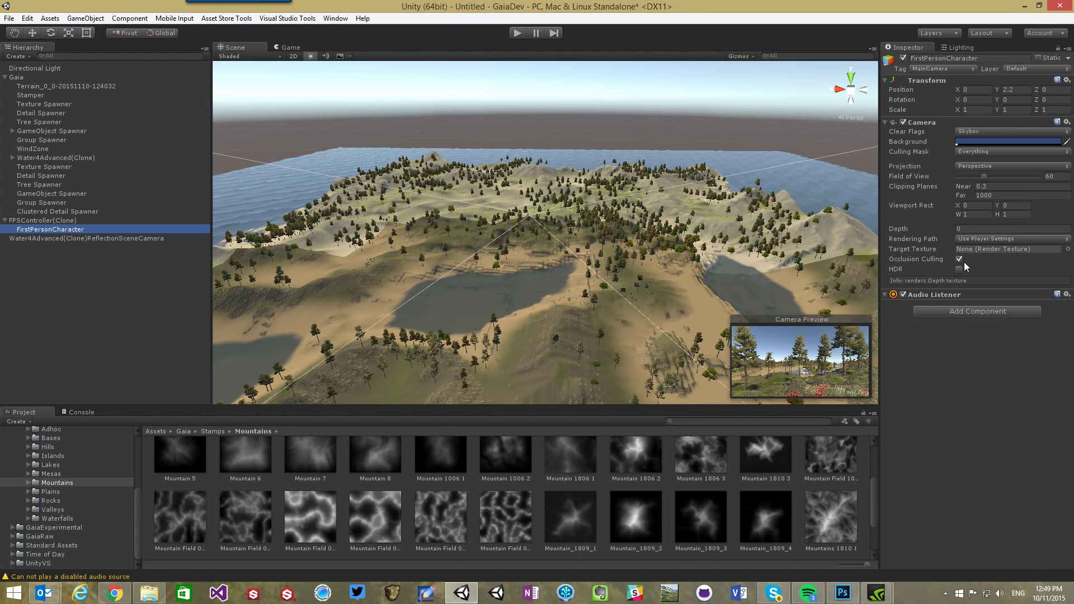
left_click(959, 269)
type("2000")
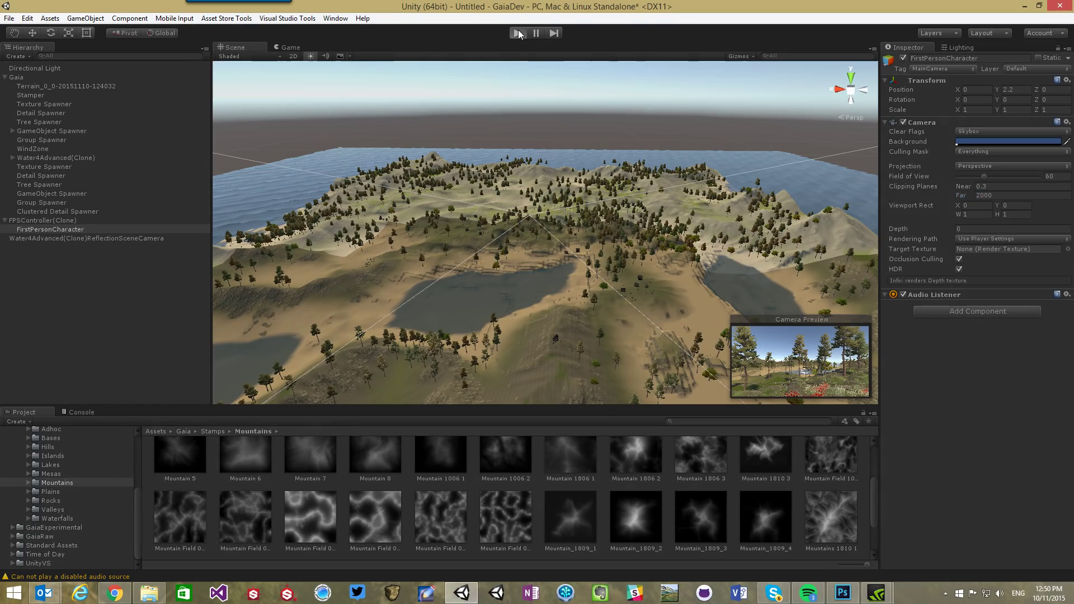
Enter Play mode and walk the island first-person among pines, grass and red flowers
left_click(516, 33)
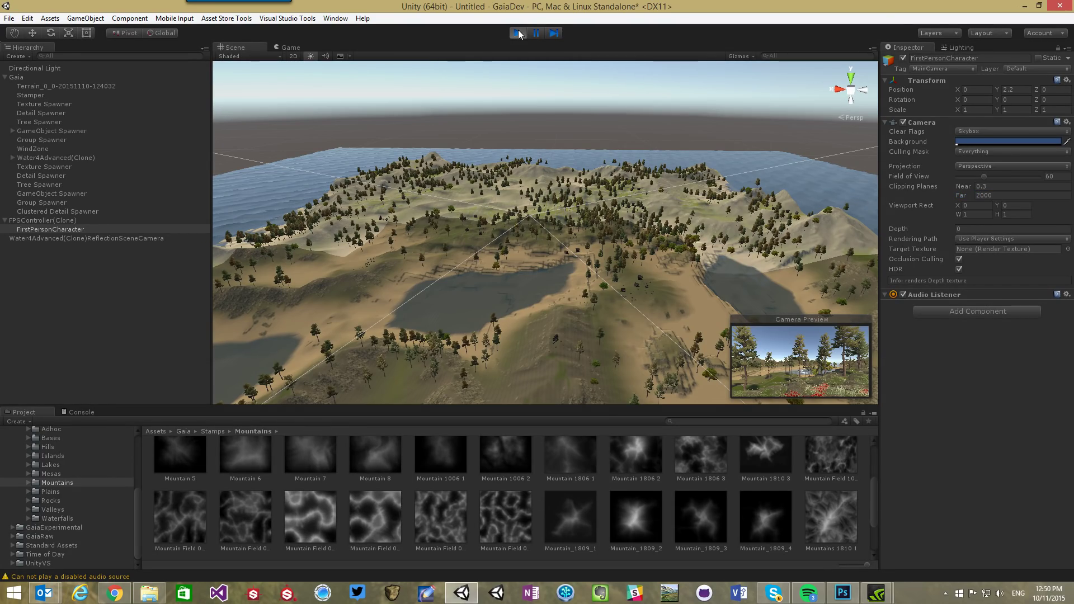
left_click(518, 33)
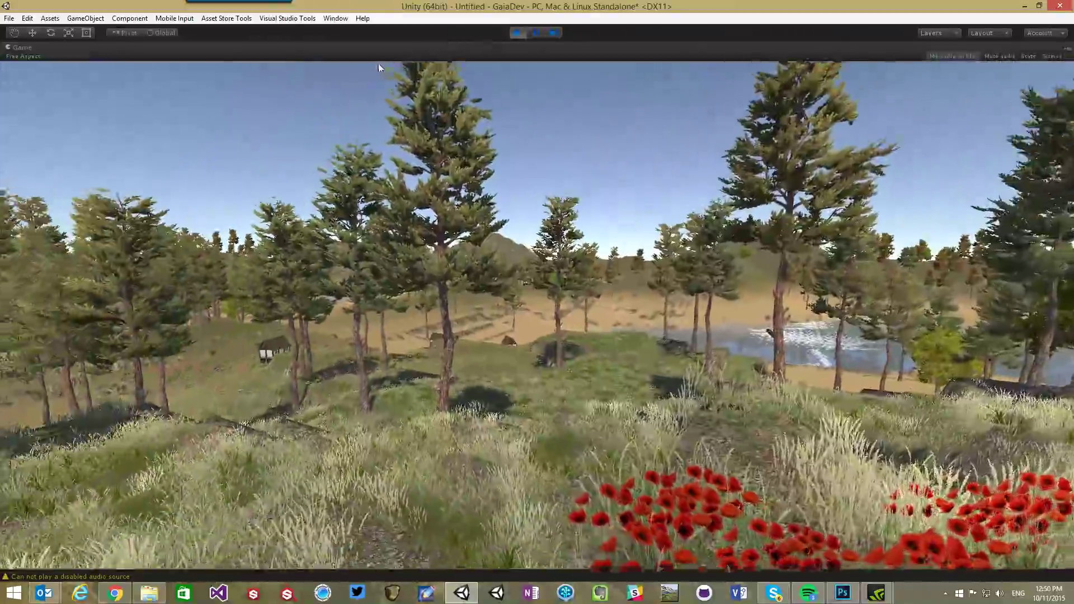